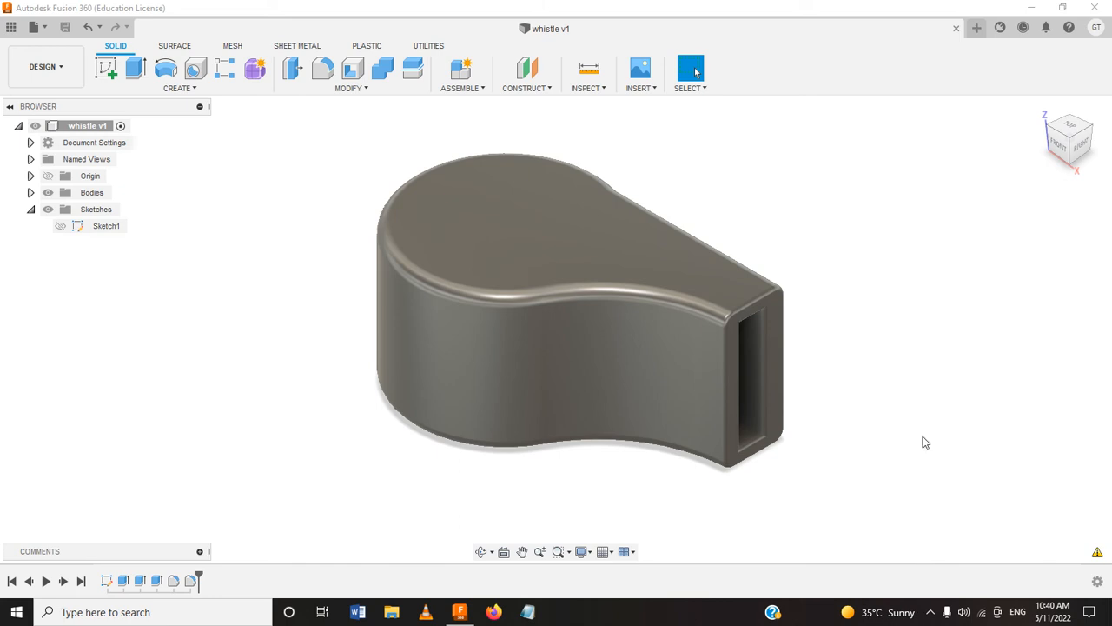
mouse_move(914, 278)
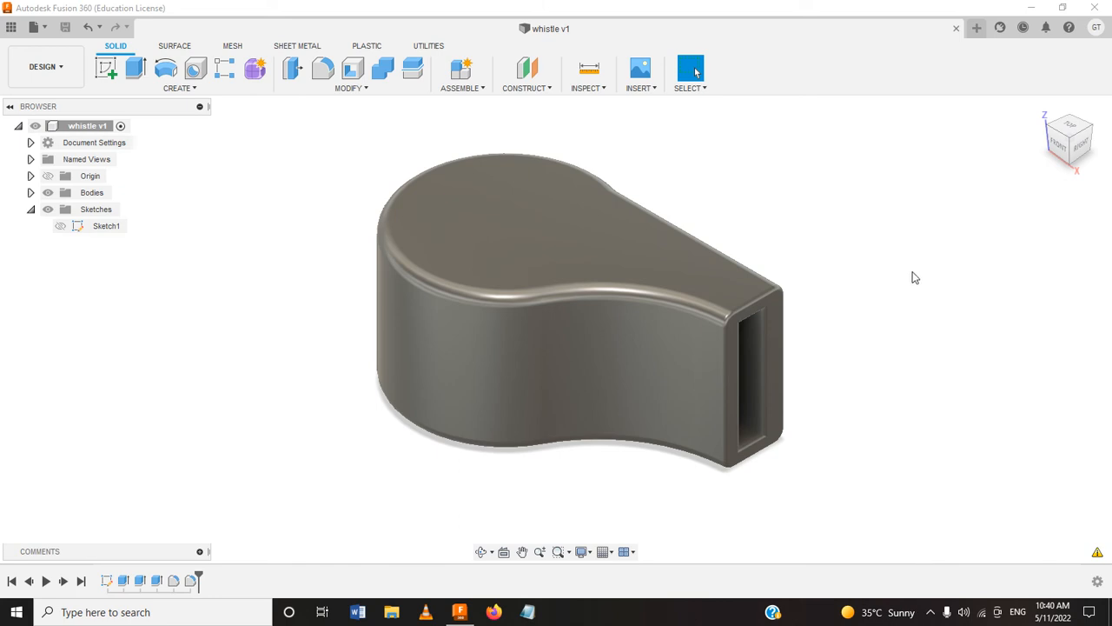
mouse_move(890, 44)
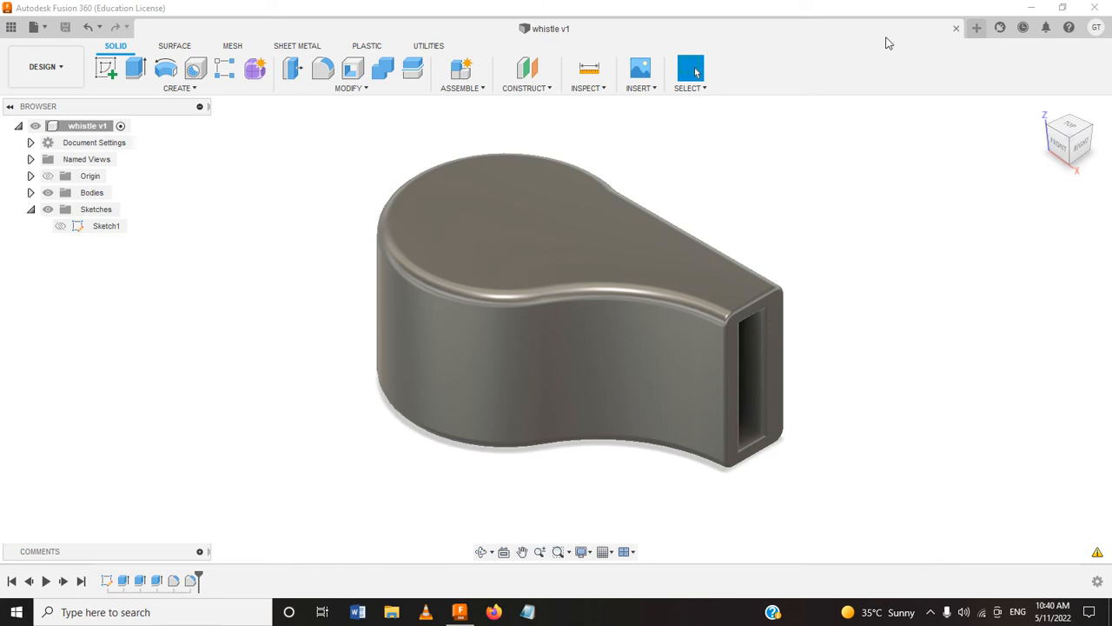
Step: Start a new empty design from the + tab
click(977, 28)
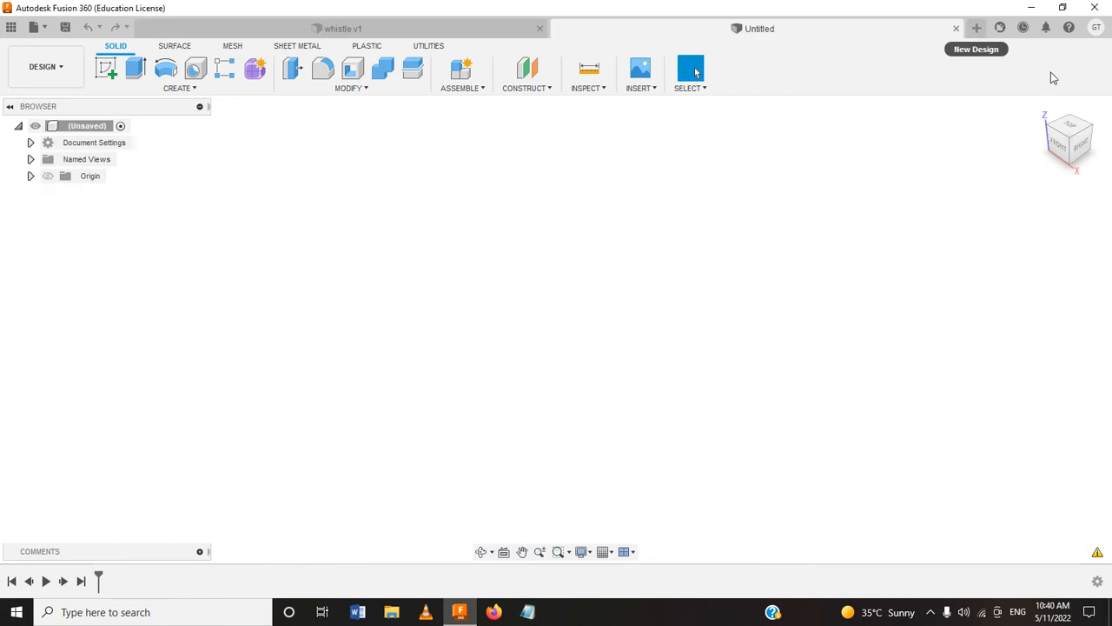
mouse_move(320, 429)
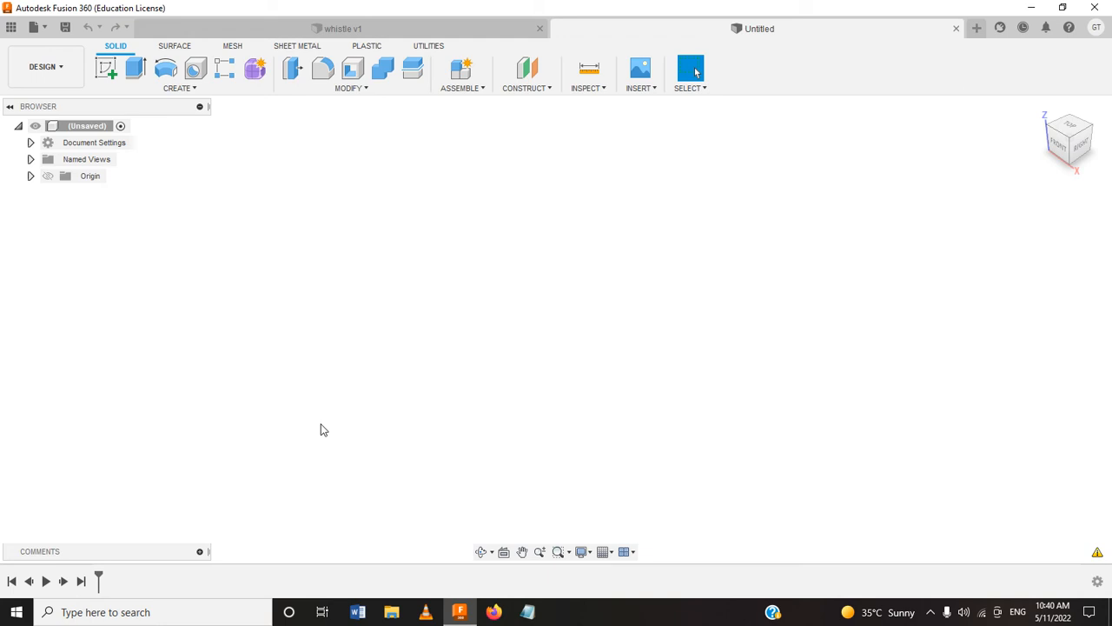
mouse_move(124, 68)
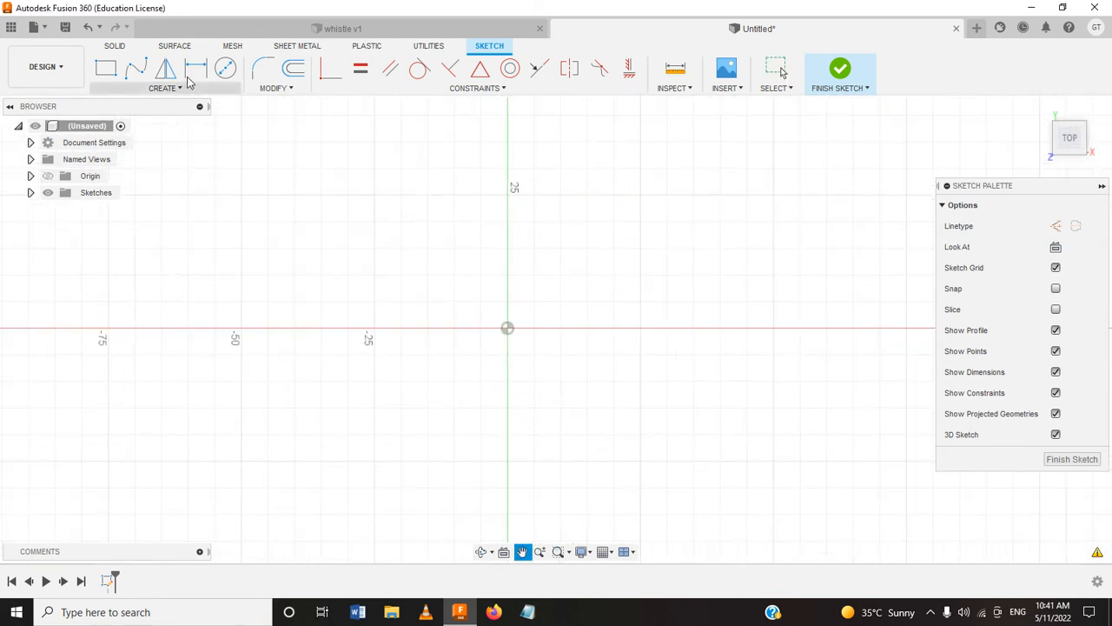
Step: Draw concentric 27 mm and 21 mm circles centred on the origin
click(226, 68)
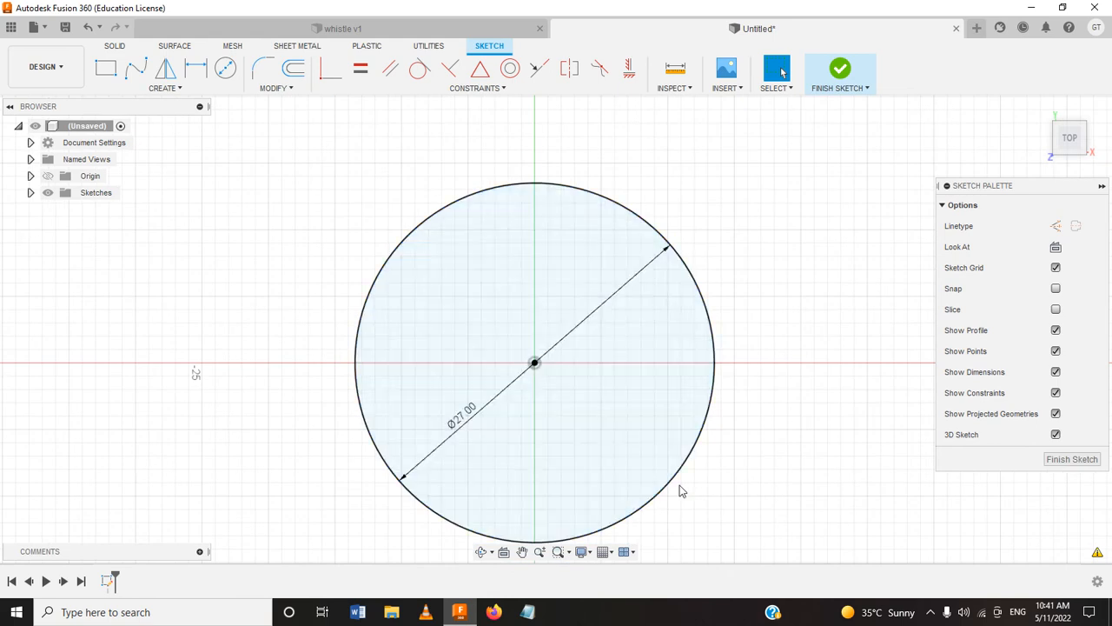
click(226, 68)
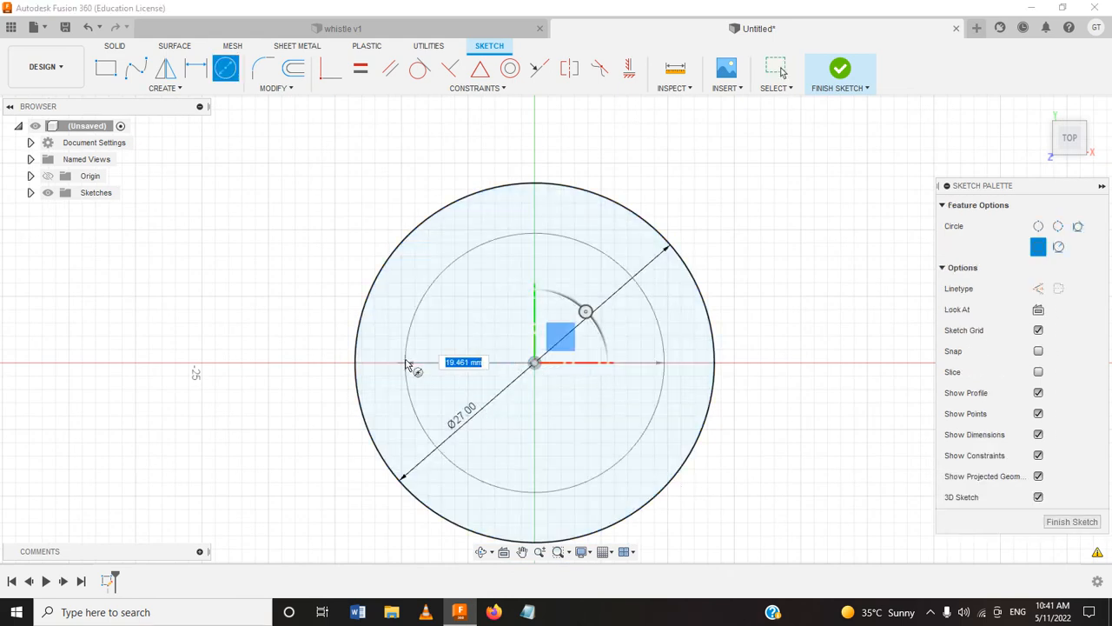
text(21.00)
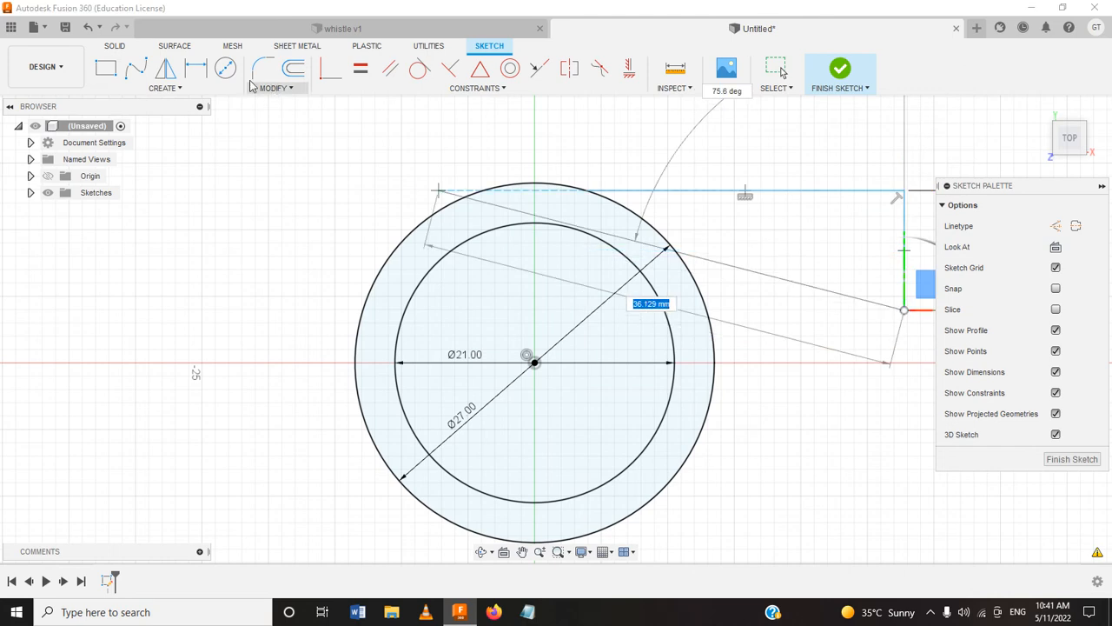
Step: Place the mouthpiece rectangle and begin a three-point arc joining it to the outer circle
click(163, 87)
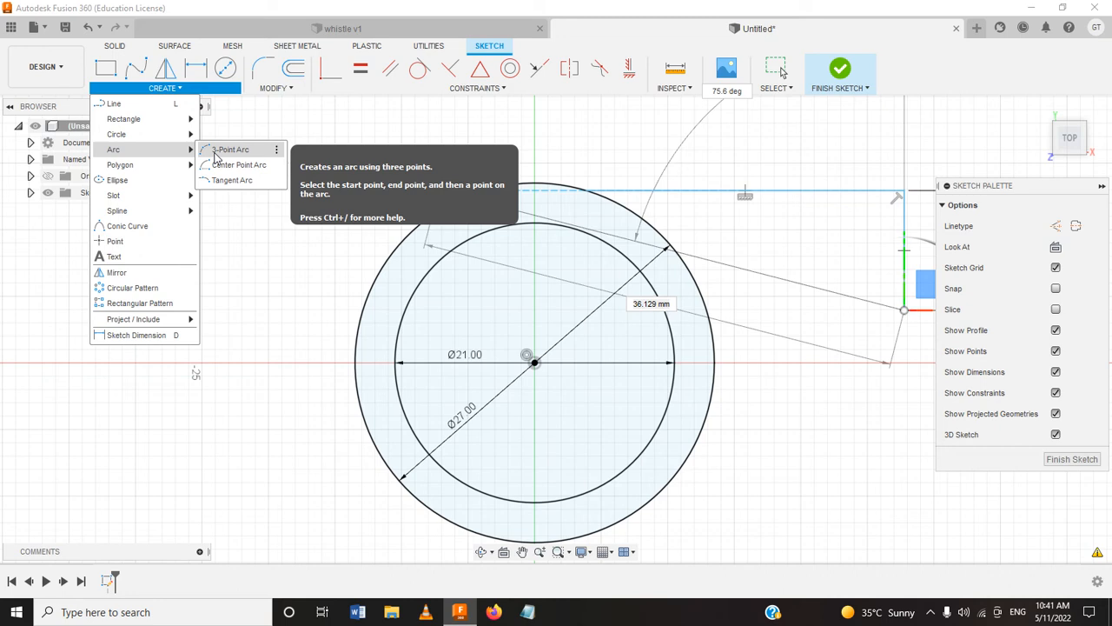
click(233, 149)
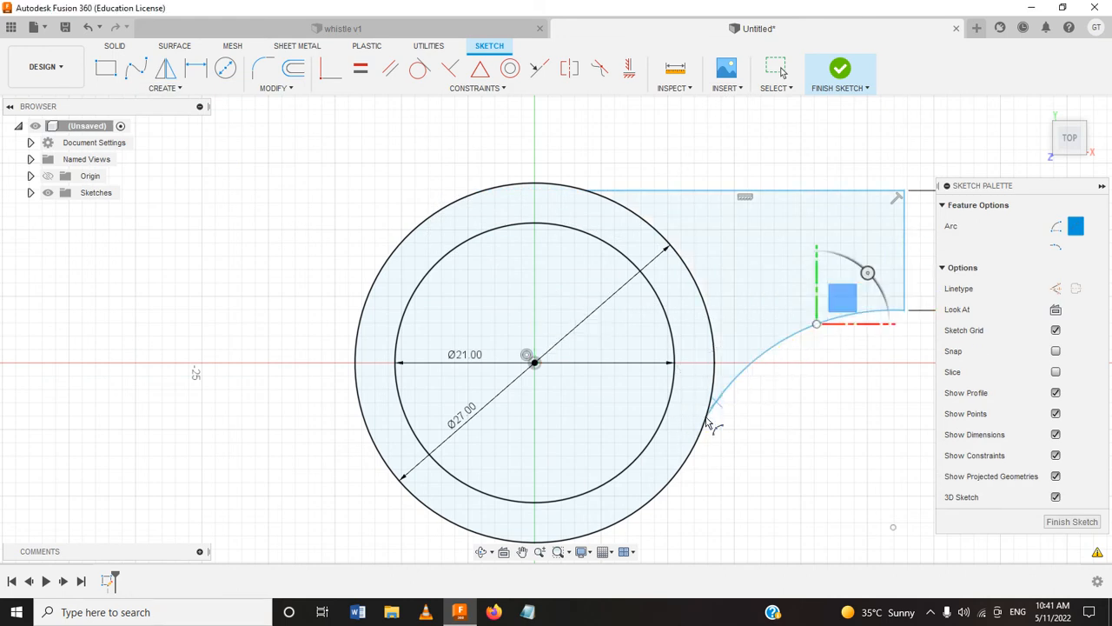
mouse_move(730, 369)
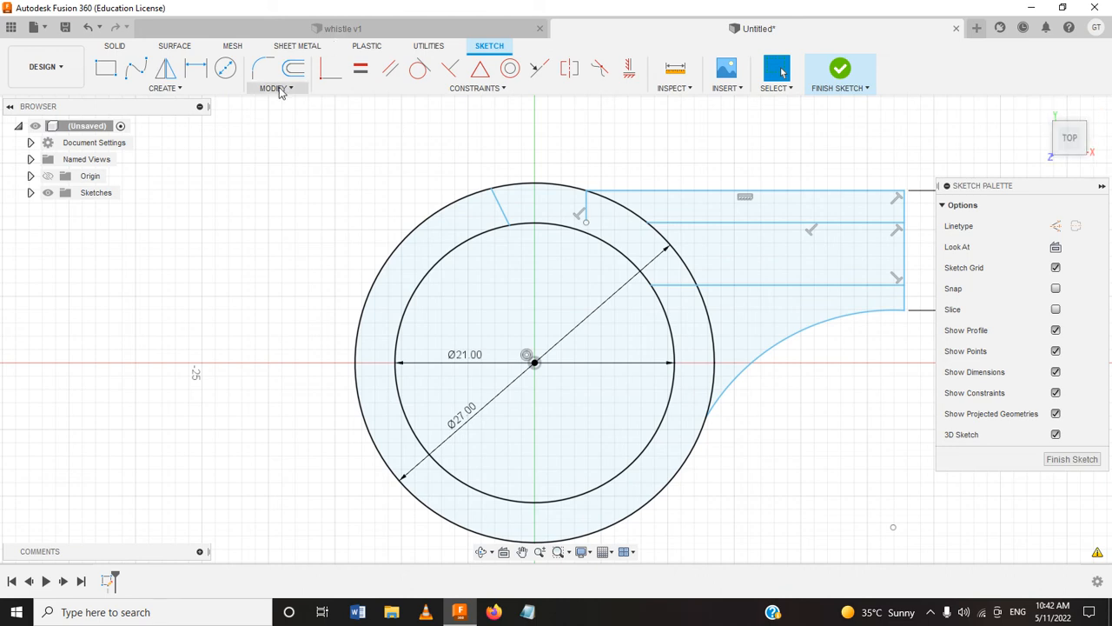
Step: Trim the unwanted circle and line segments inside the mouthpiece channel
click(277, 87)
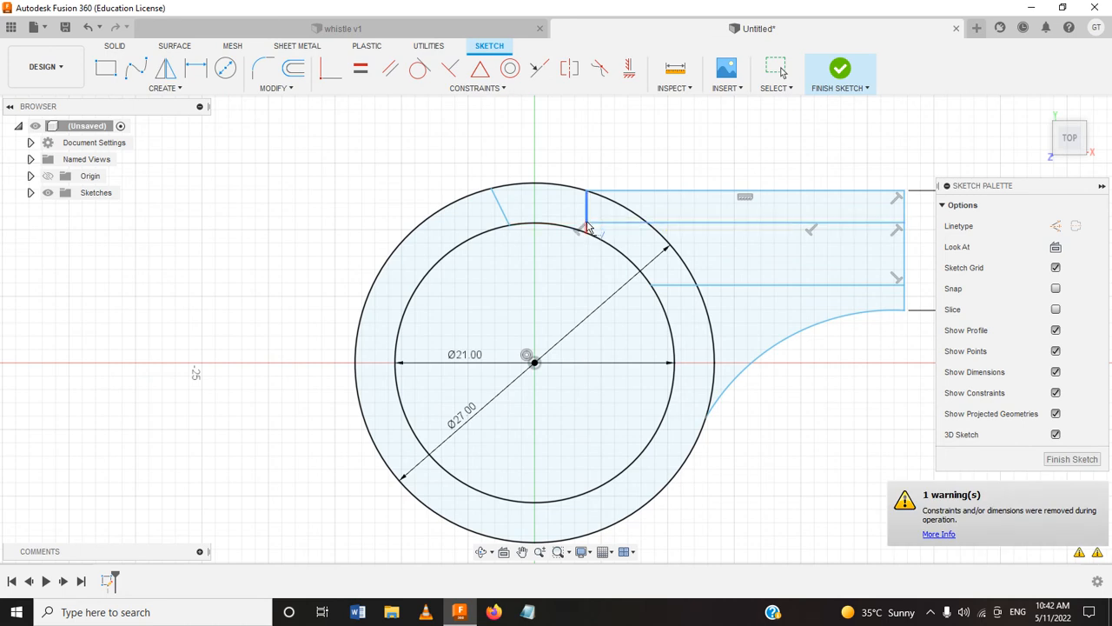
click(775, 68)
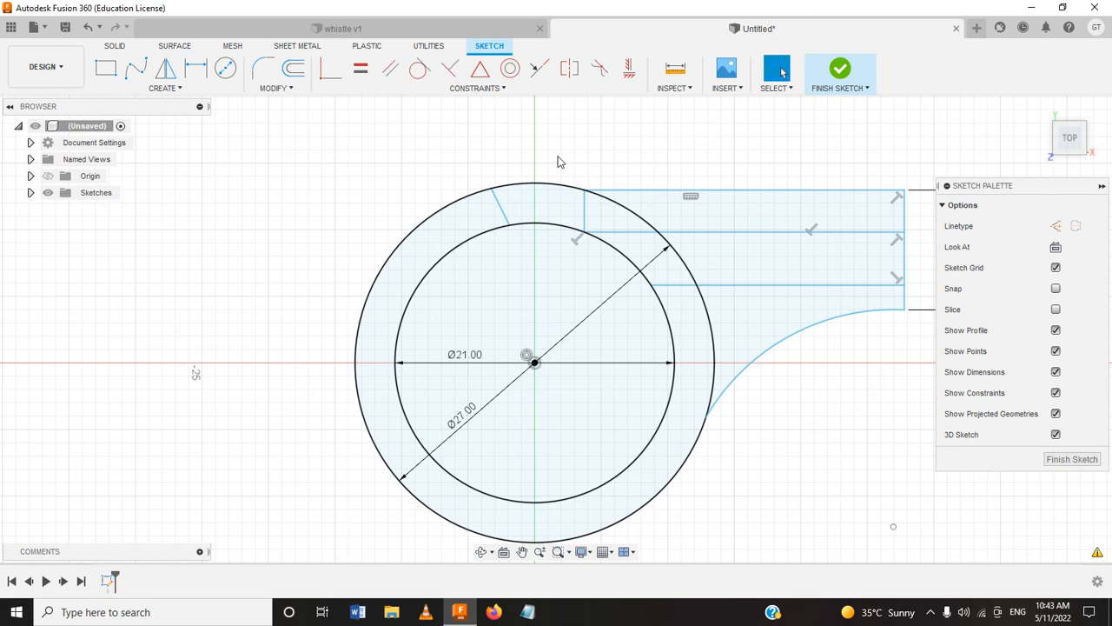
click(691, 282)
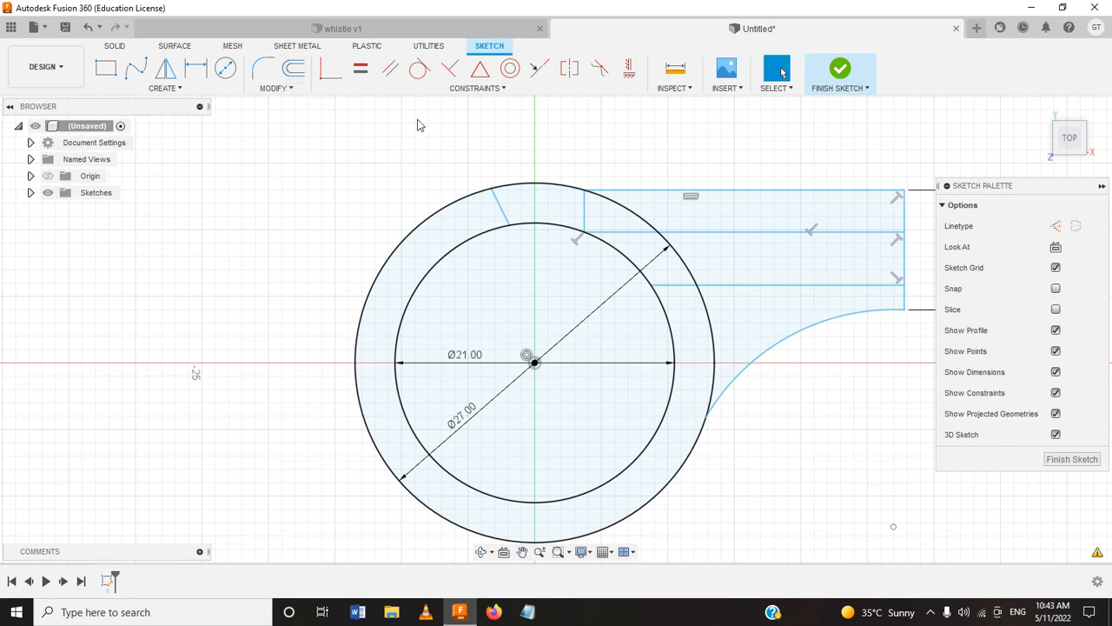
mouse_move(555, 219)
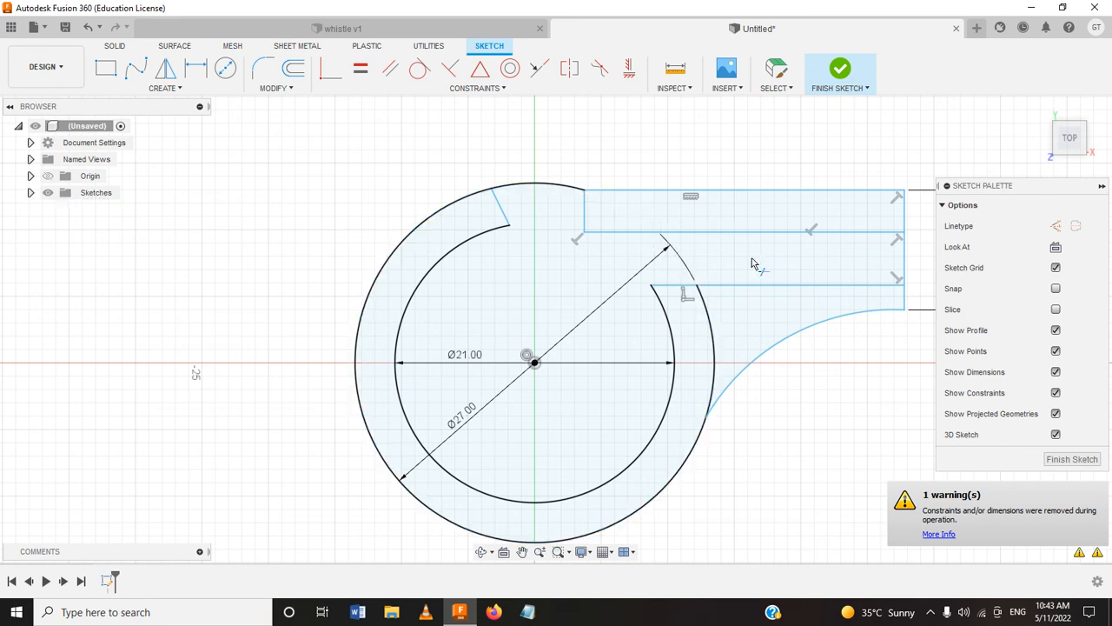
mouse_move(704, 250)
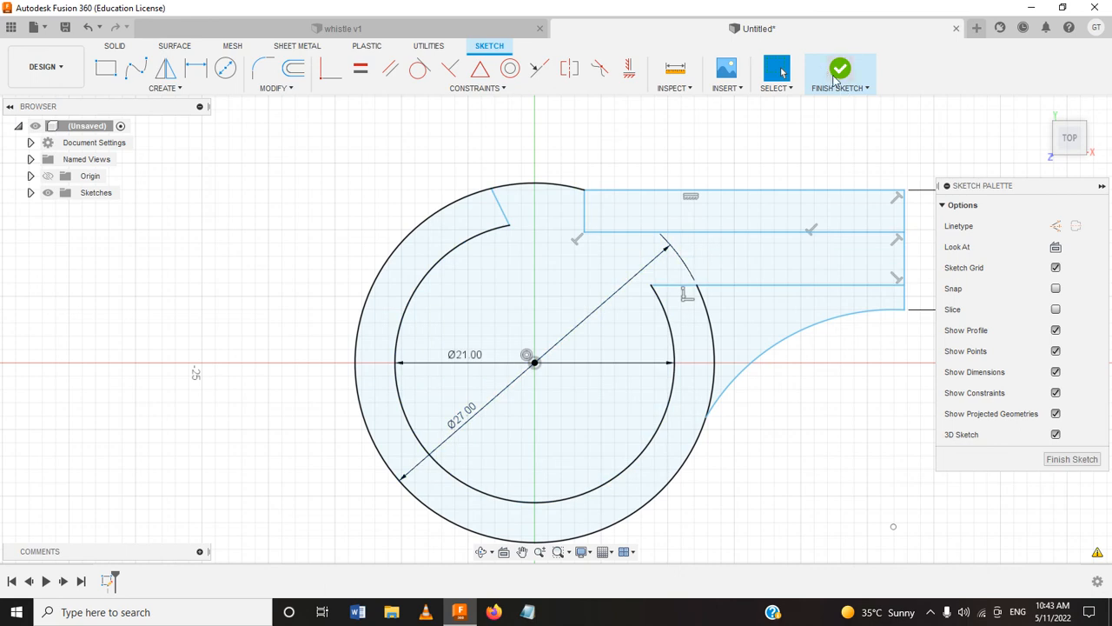
Step: Finish the sketch and extrude all four profiles 2 mm as a new body
click(839, 73)
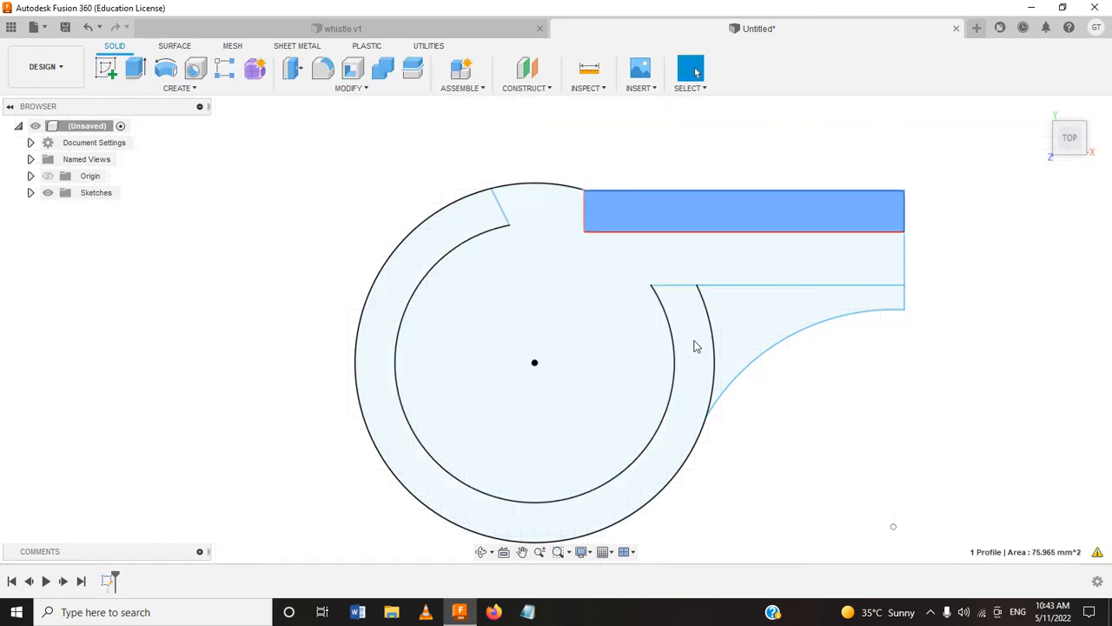
click(136, 67)
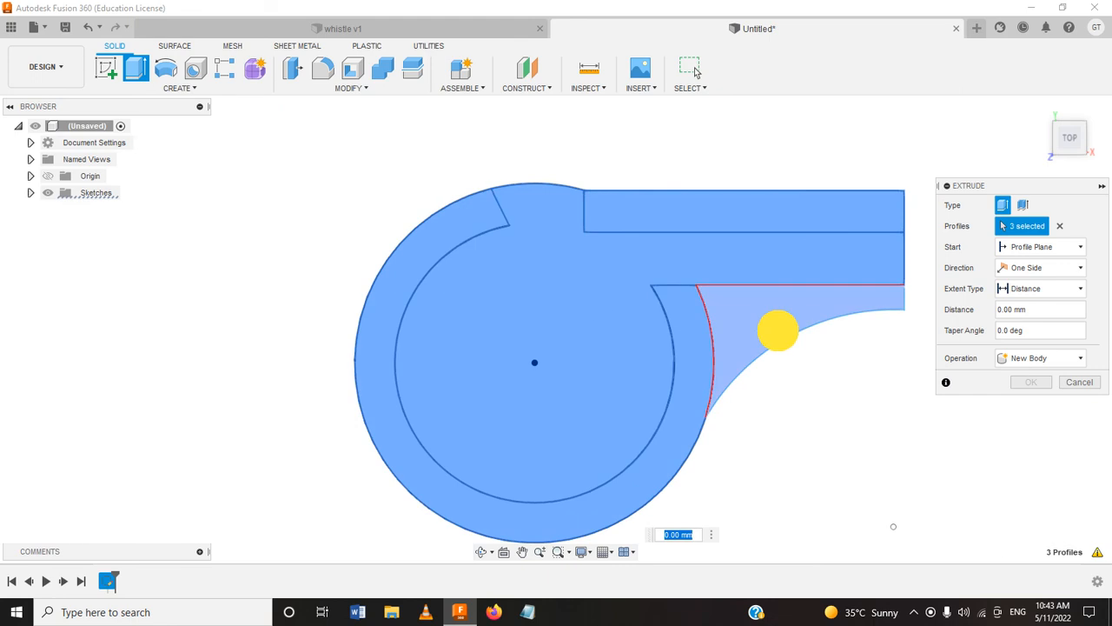
click(779, 334)
text(2)
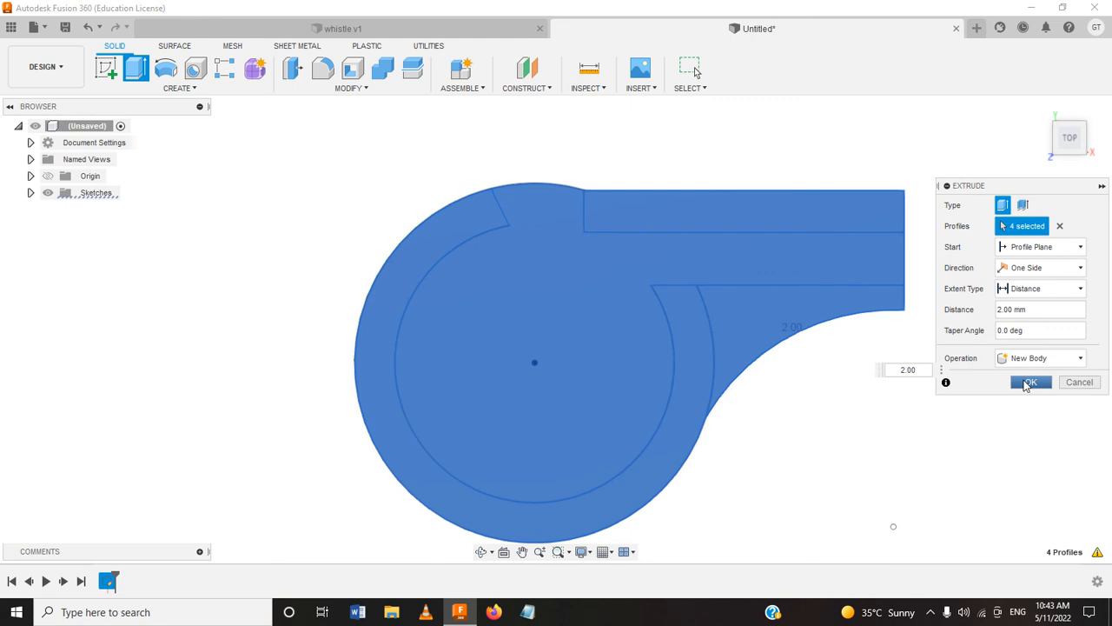
click(1030, 382)
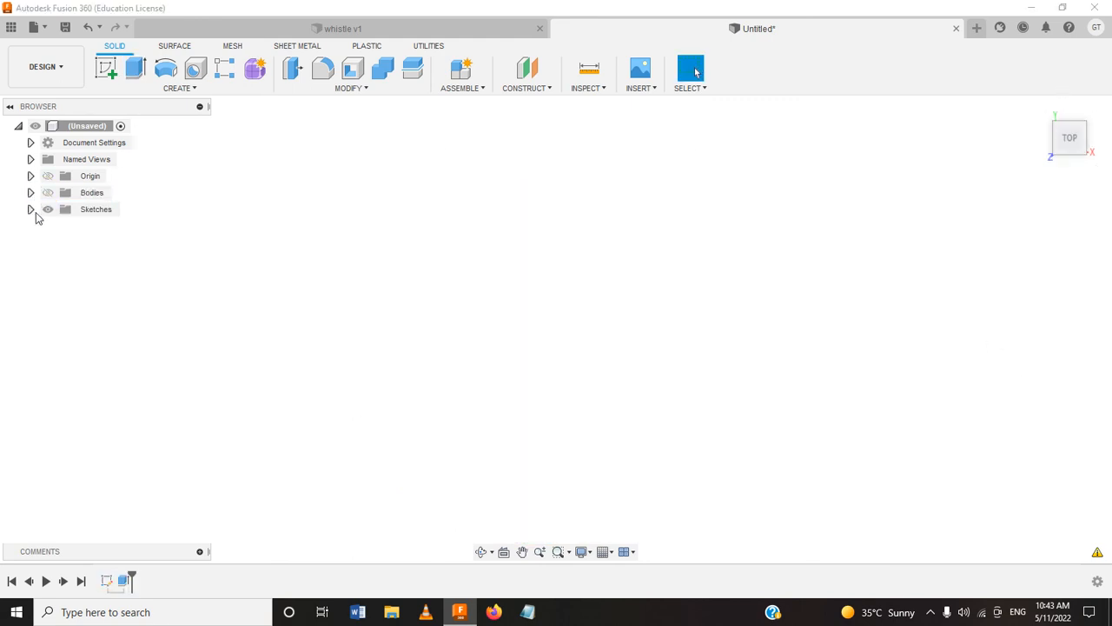
Step: Show the sketch again and extrude the ring and mouthpiece wall profiles 10 mm, joined to the base
click(31, 208)
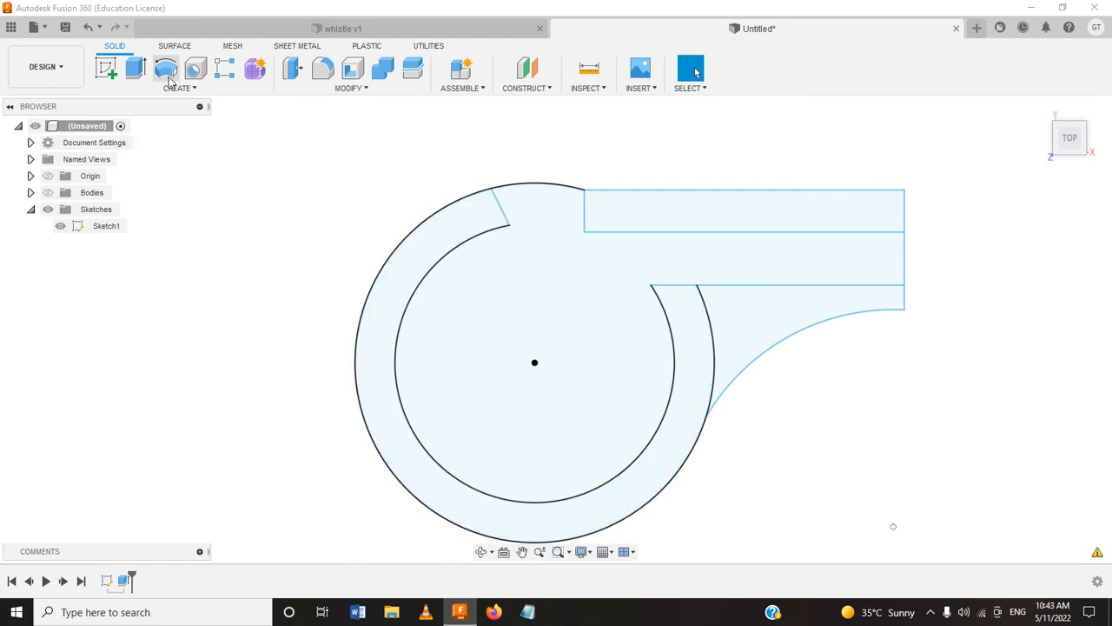
click(136, 70)
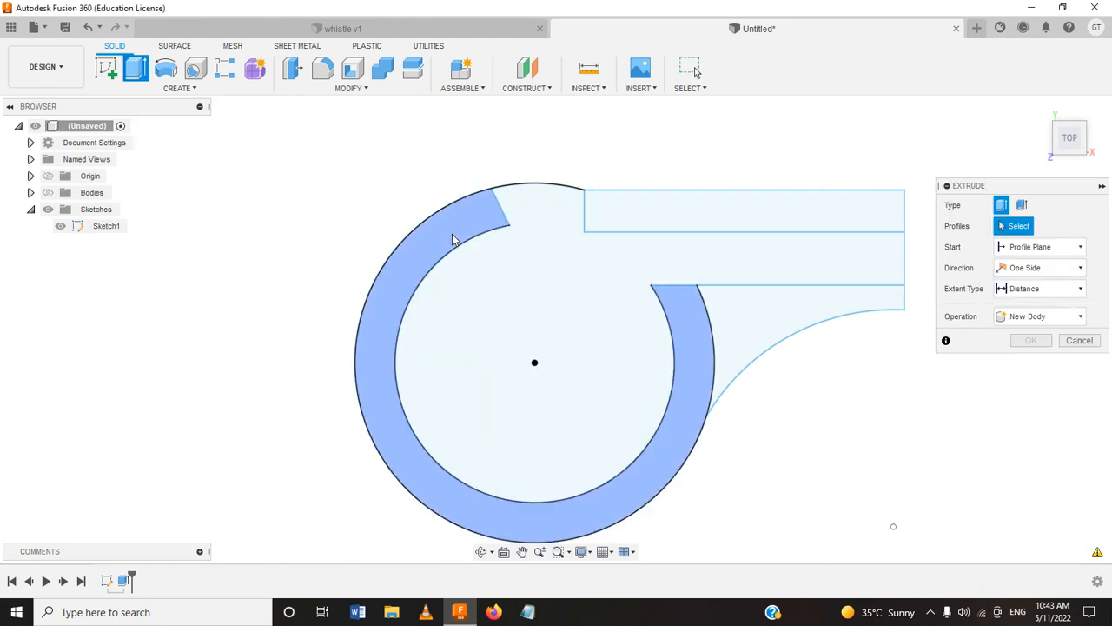
click(743, 210)
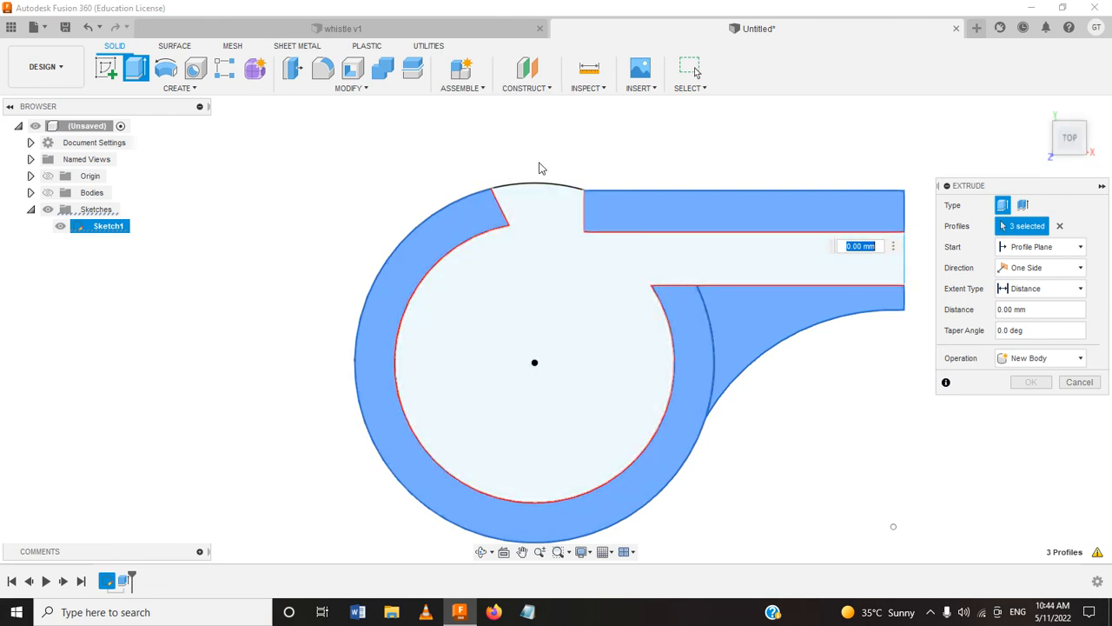
mouse_move(1103, 414)
text(18)
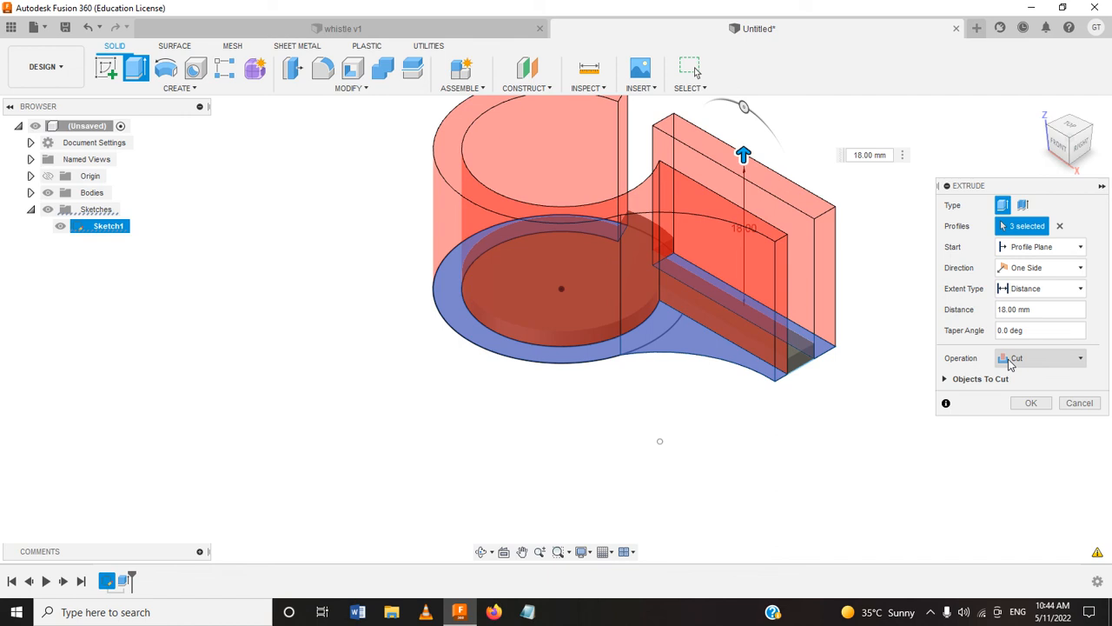
click(1039, 358)
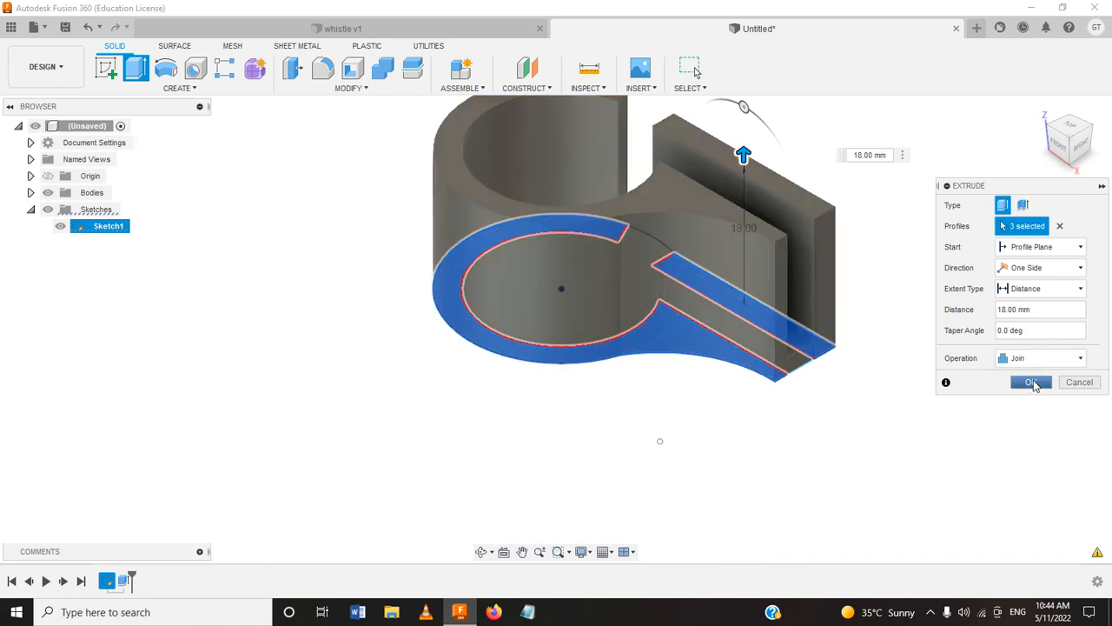
click(1032, 382)
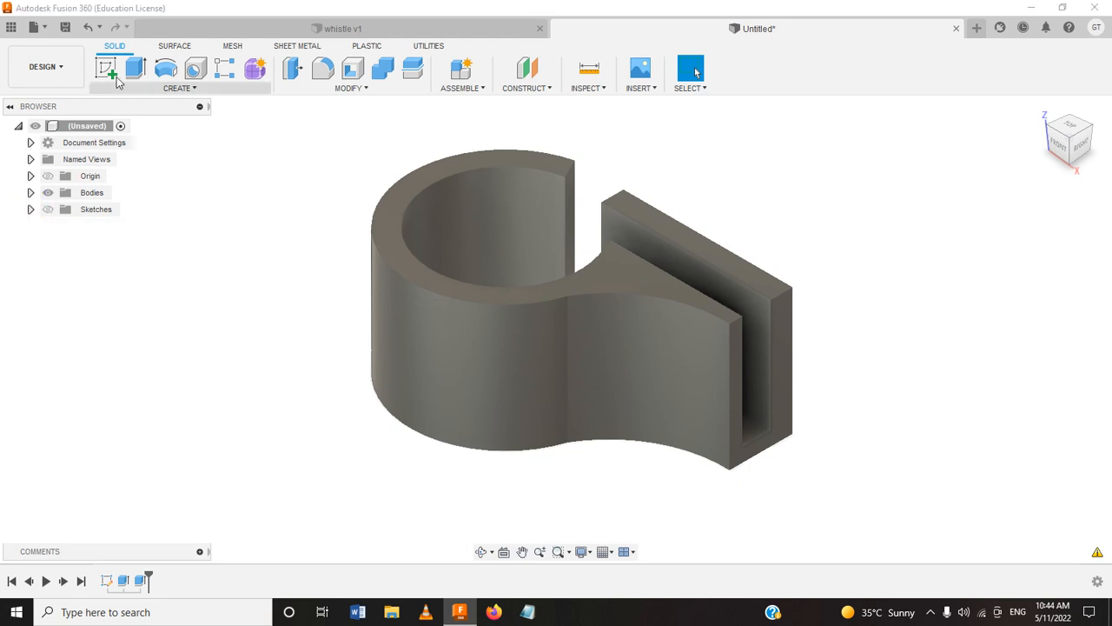
Step: Extrude the top cover 12 mm to cap the body, leaving the slot open
click(135, 69)
text(2)
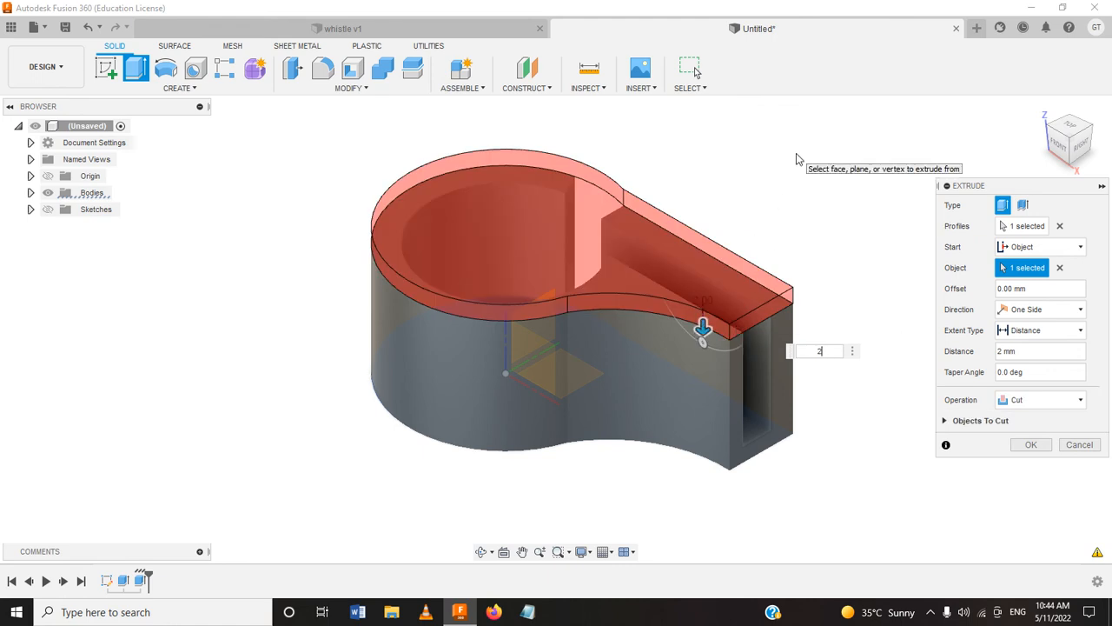
text(12)
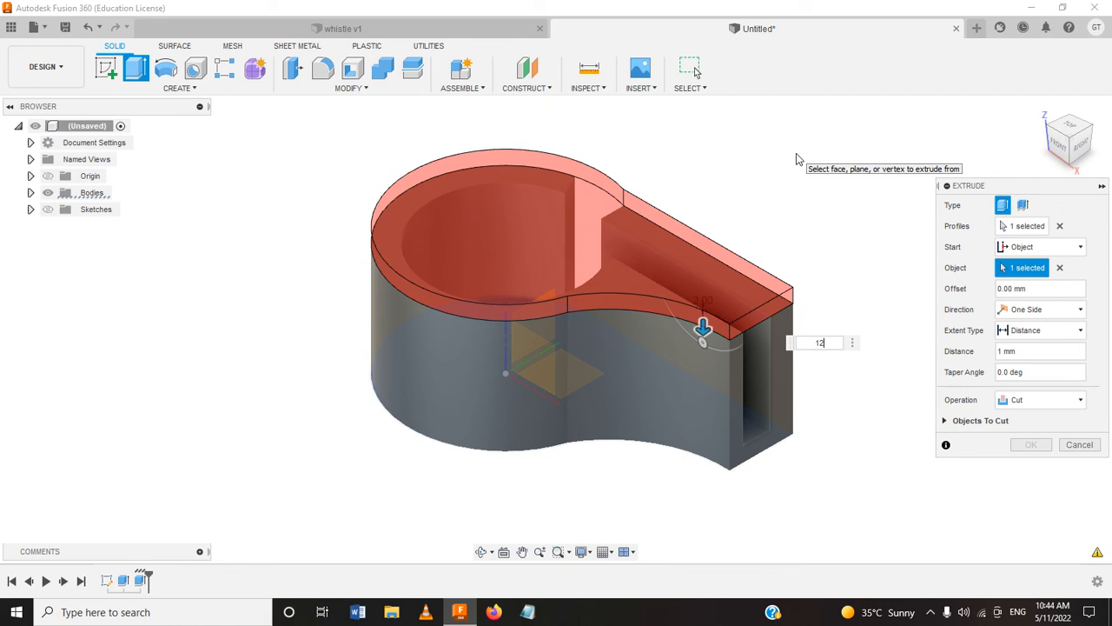
text(12)
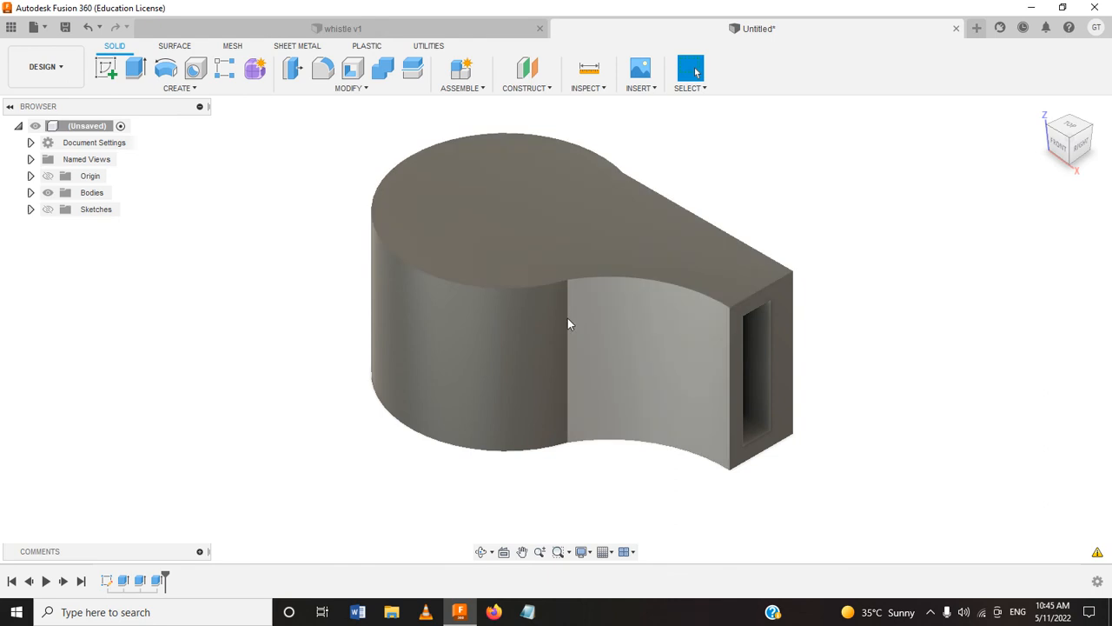
Step: Fillet the vertical edge where the ring meets the mouthpiece with a 9 mm radius
click(548, 336)
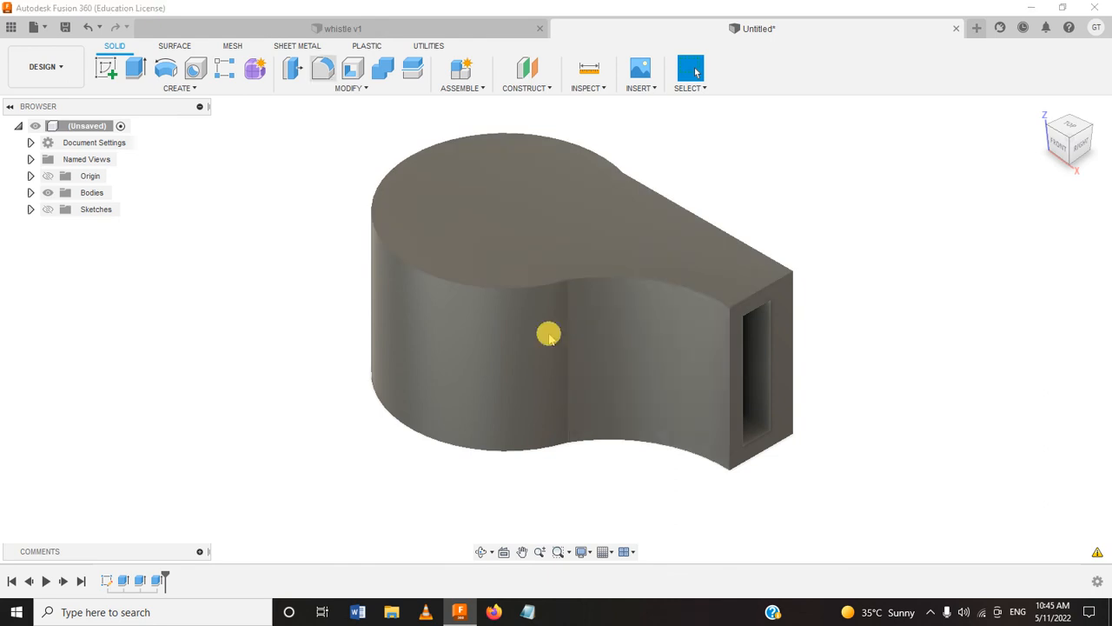
click(323, 68)
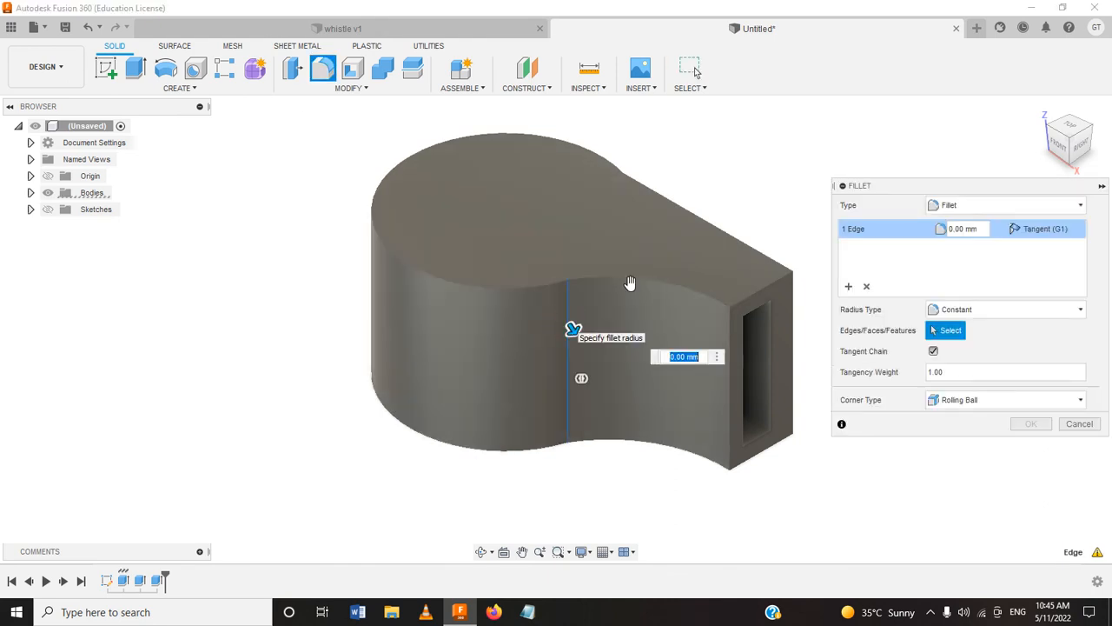
mouse_move(730, 218)
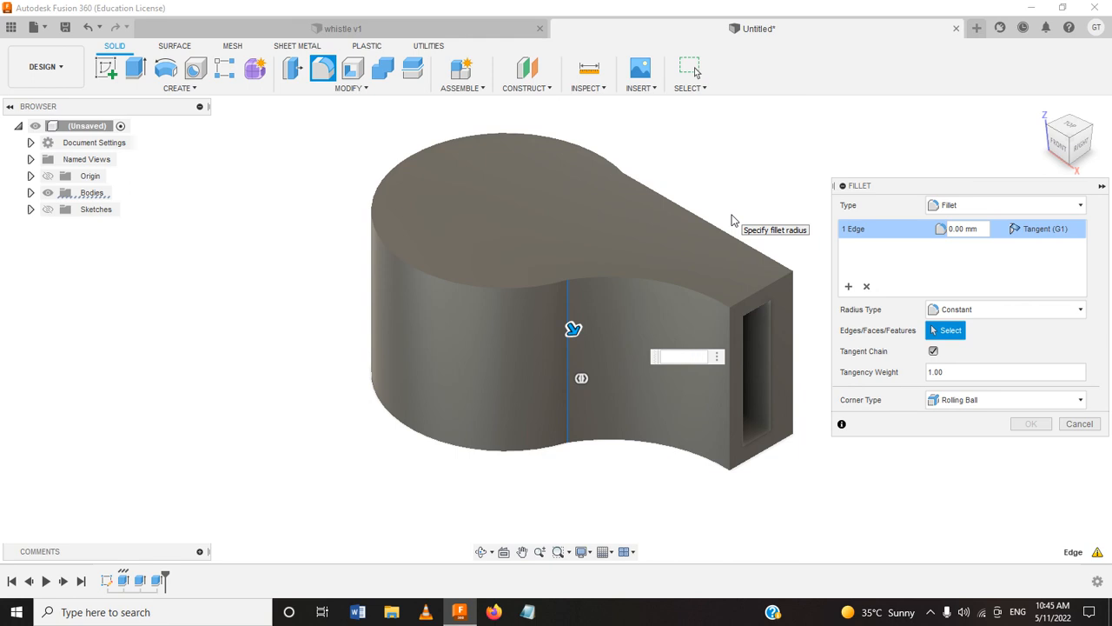
text(9)
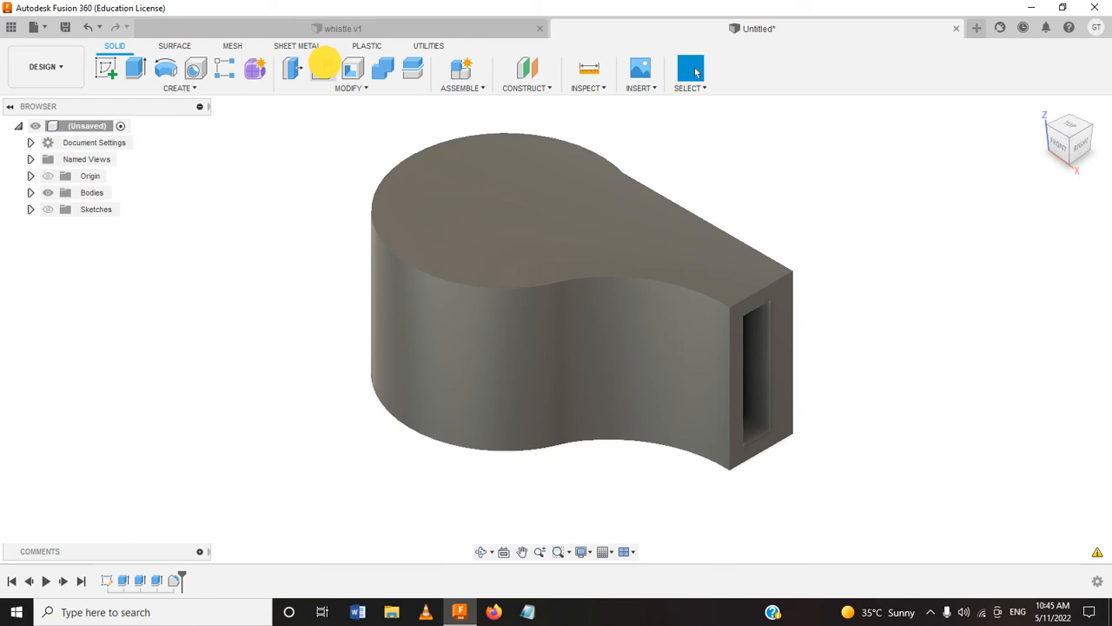
Step: Fillet the outer top and bottom outline edges, clearing the wrongly picked faces first
click(323, 68)
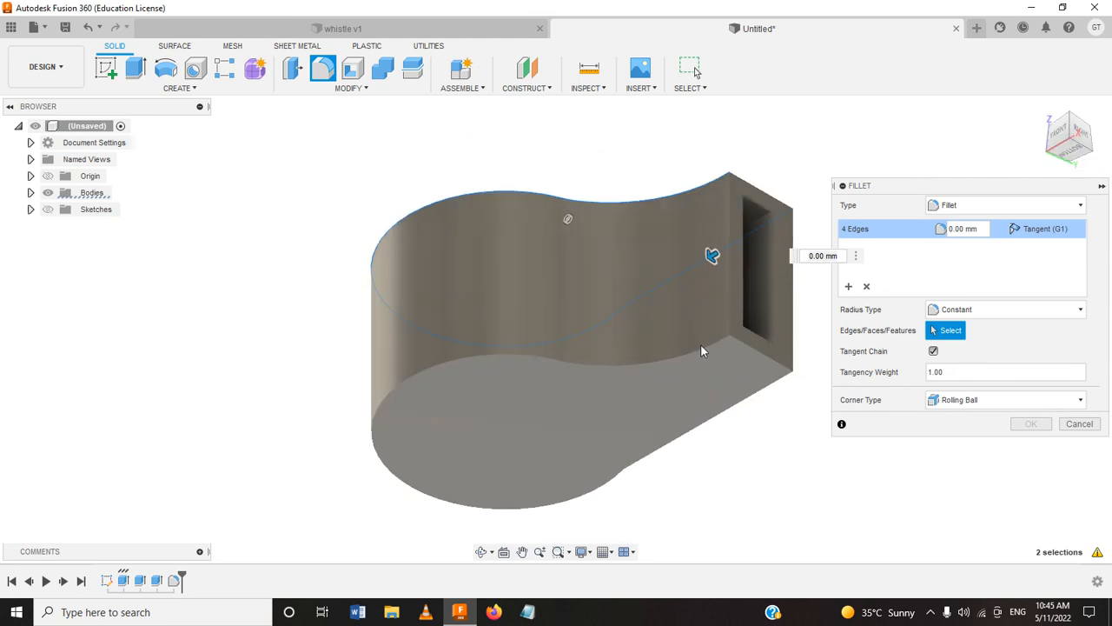
click(744, 398)
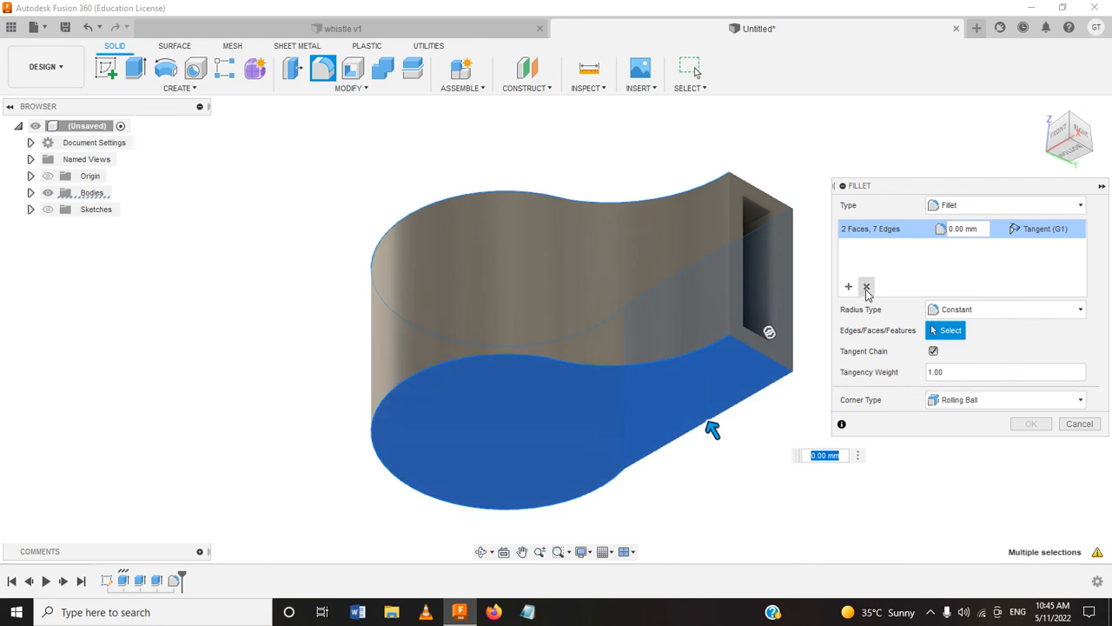
click(866, 287)
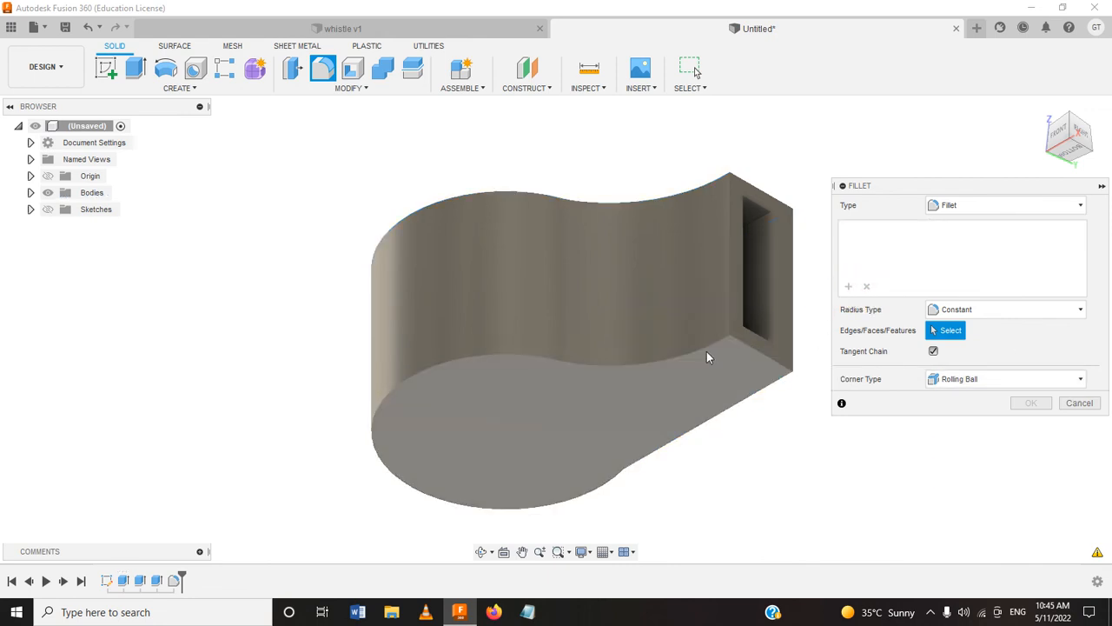
click(695, 348)
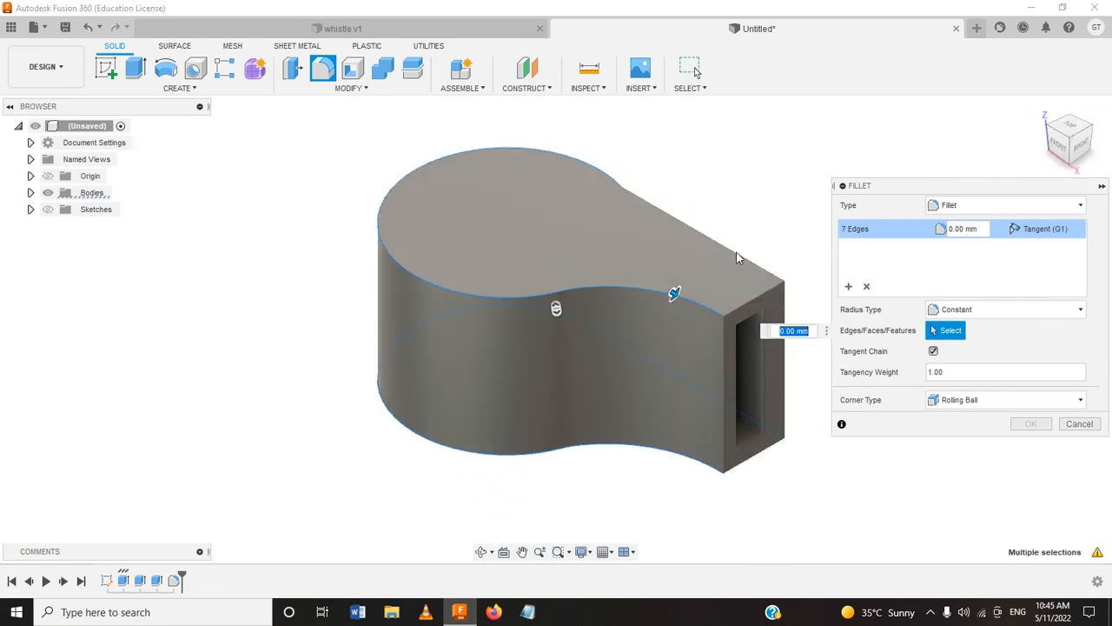
click(738, 252)
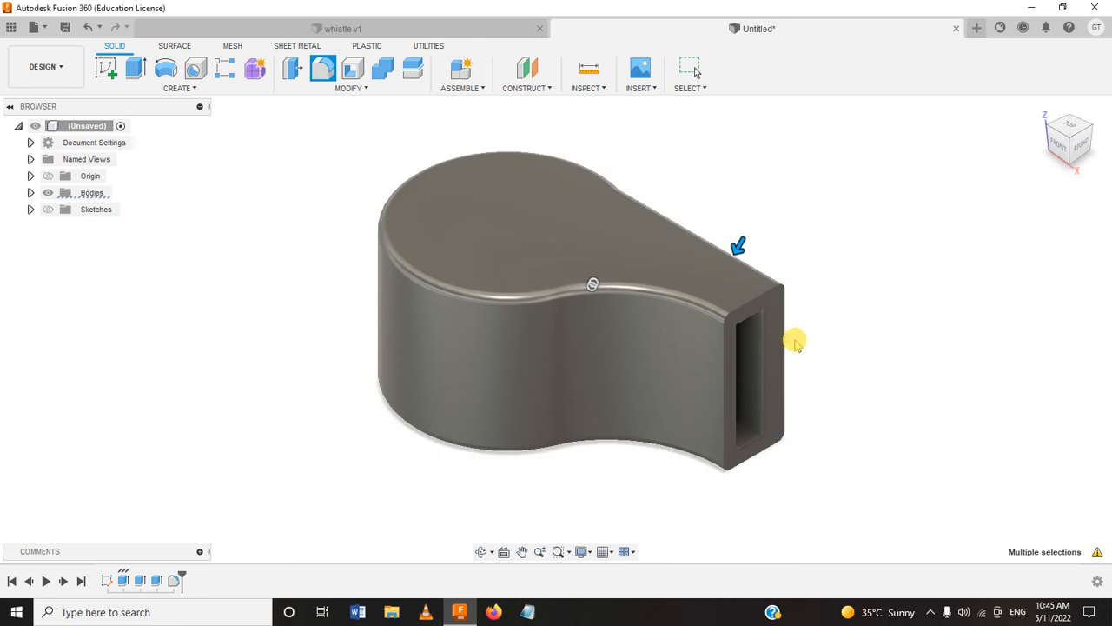
click(754, 373)
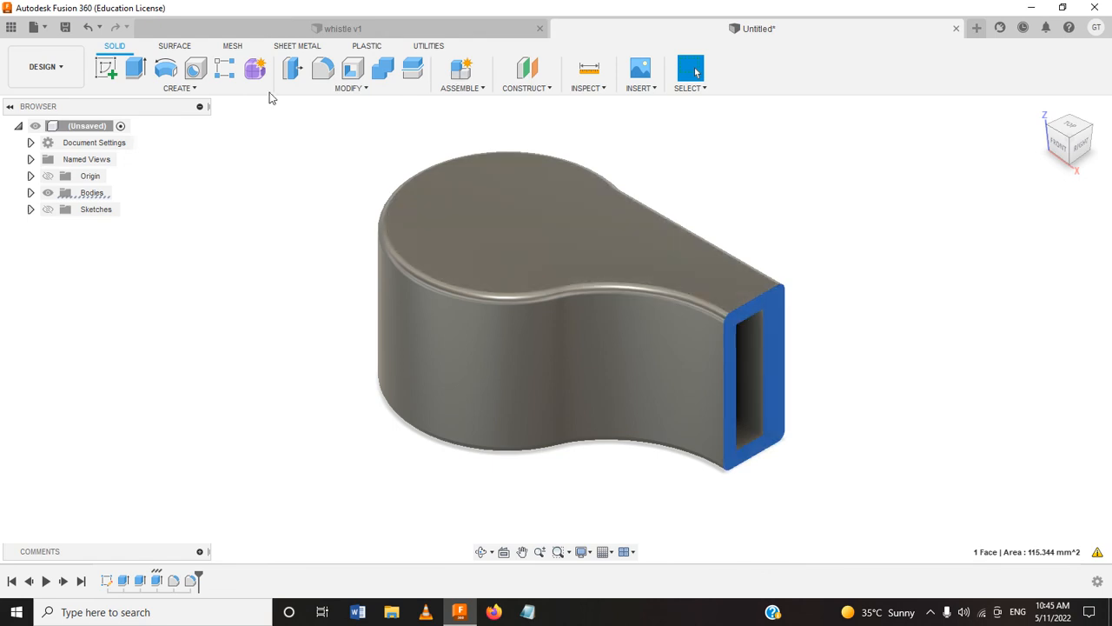
Step: Fillet the mouthpiece front face's edges at 0.5 mm
click(324, 68)
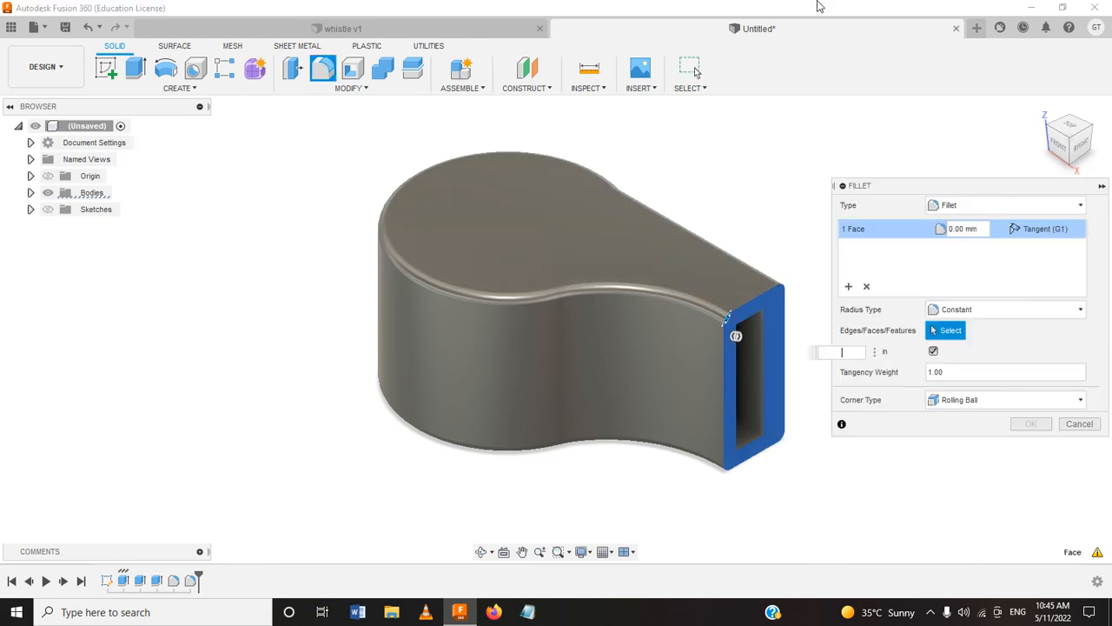
text(0.5)
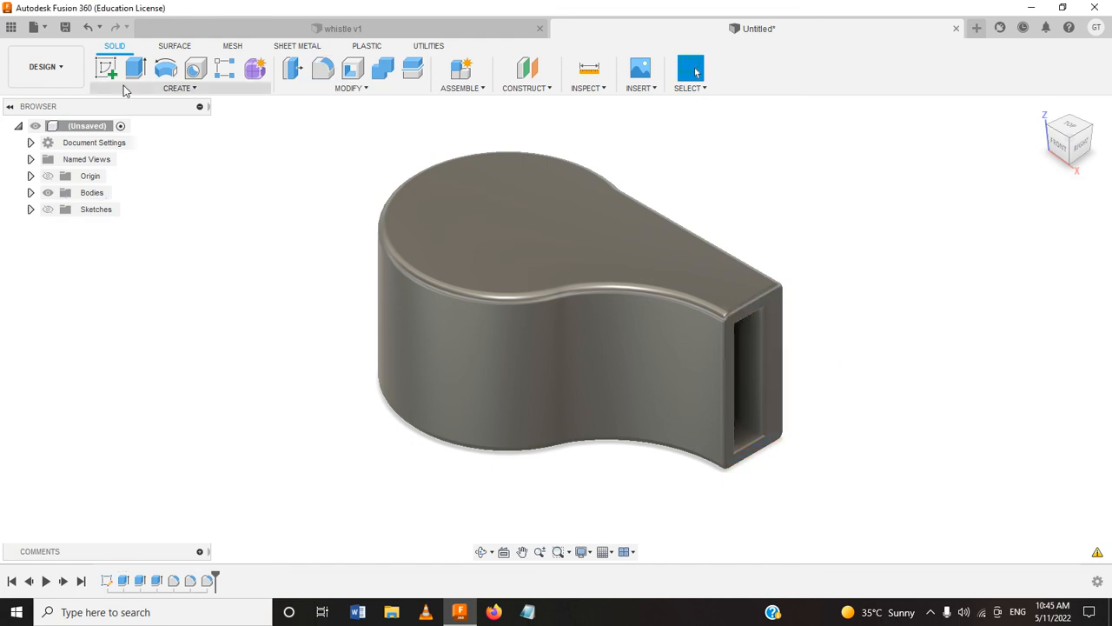
Step: Export the root component as a binary STL mesh in millimetres via Save As Mesh
right_click(87, 125)
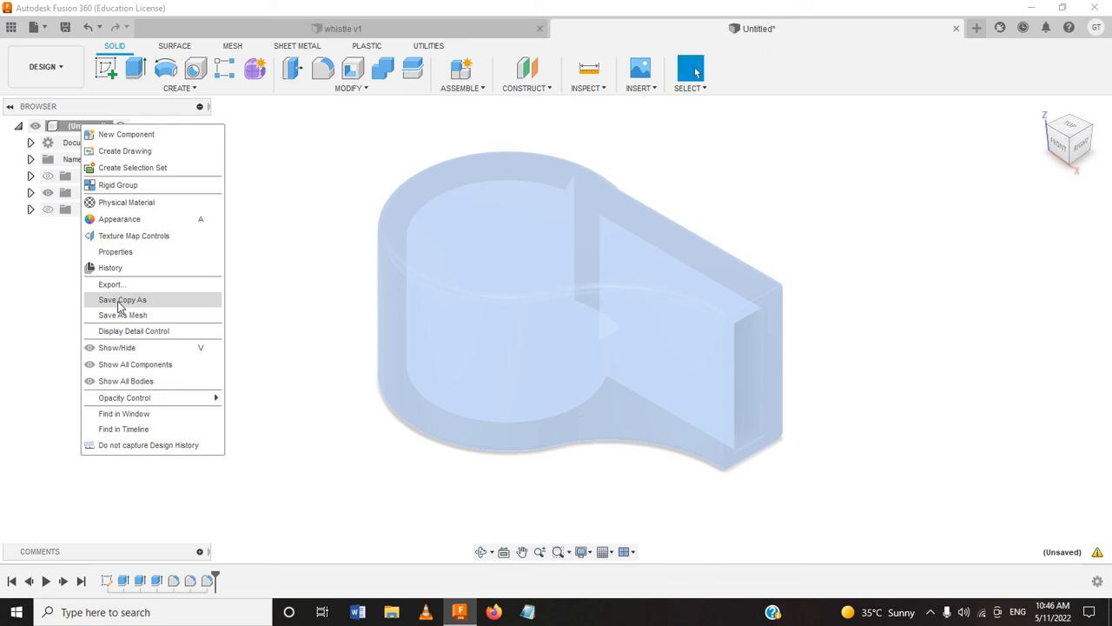
click(122, 315)
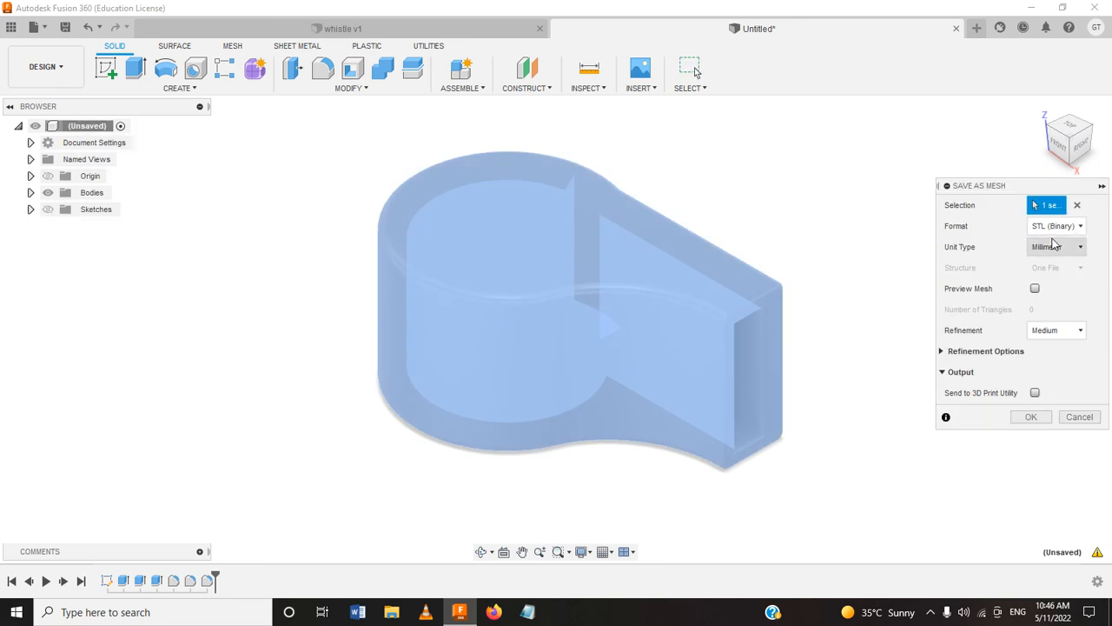
click(1055, 226)
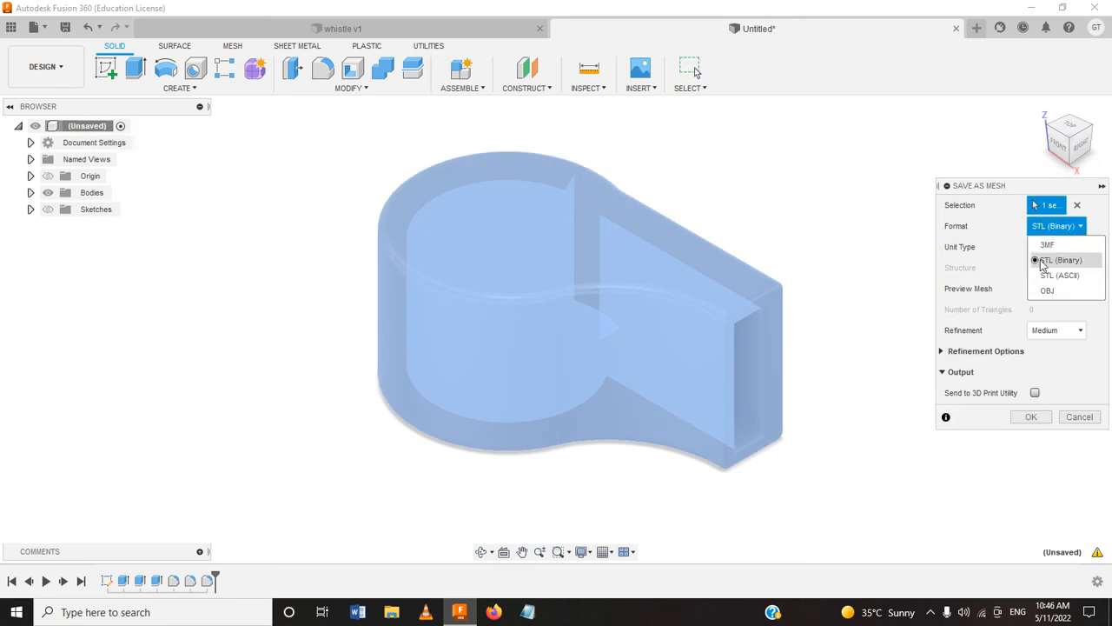
click(1063, 261)
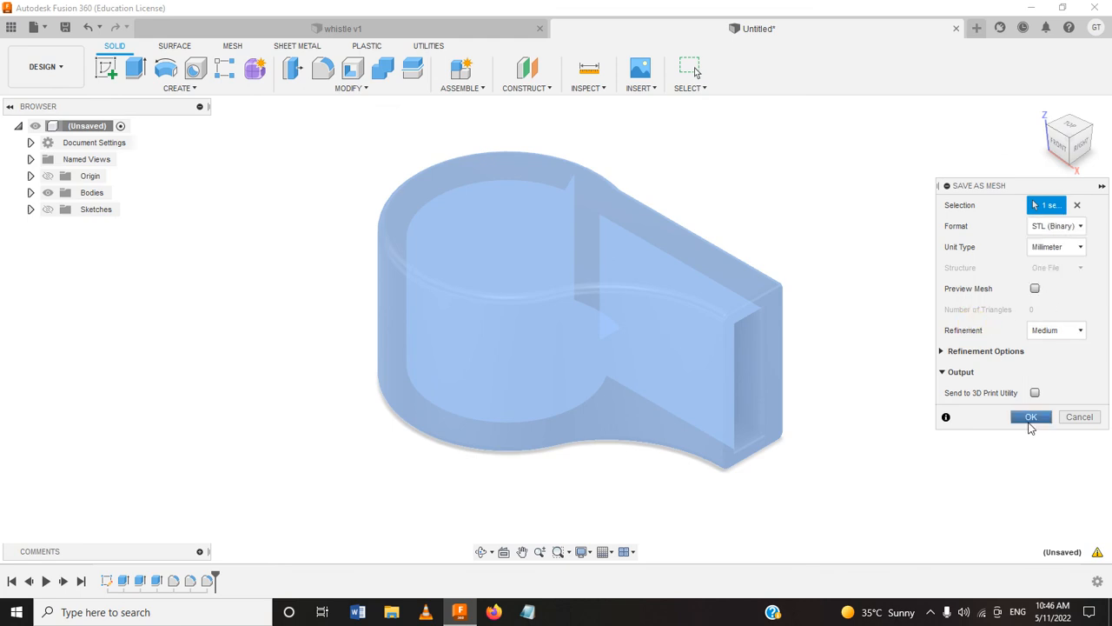
click(1031, 417)
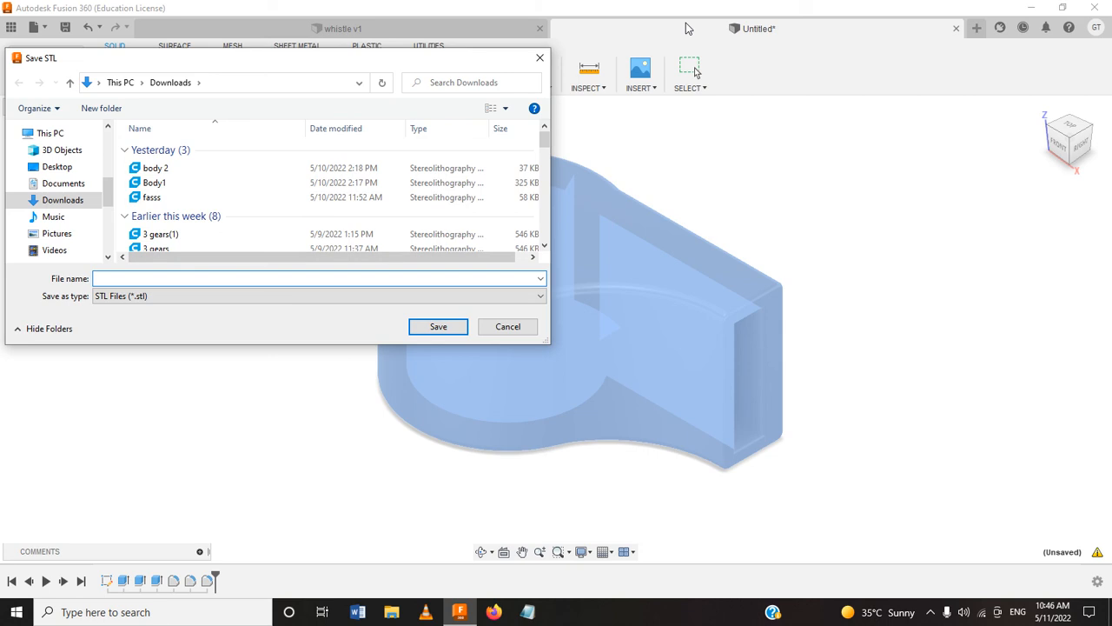
Step: Name the STL file 'whistle' and save it to the Downloads folder
text(w)
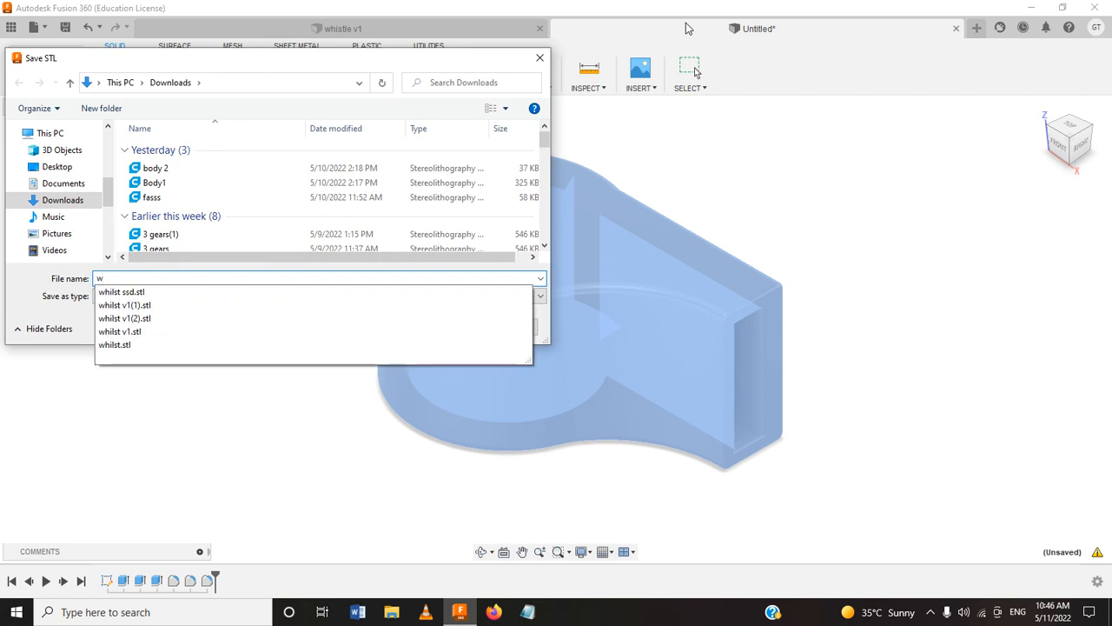
text(histle)
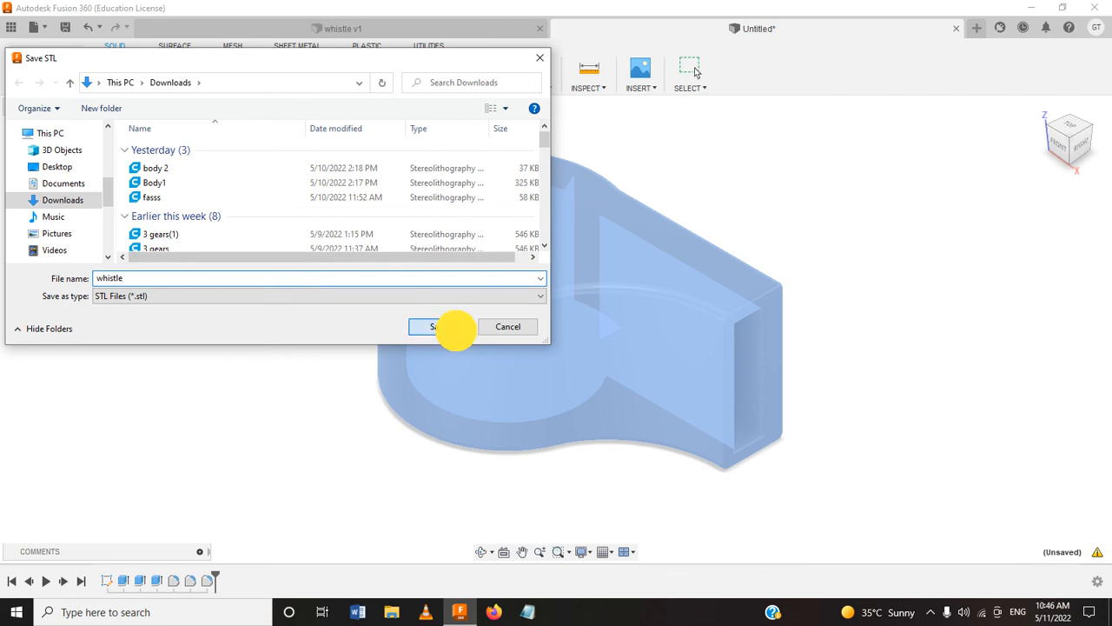
click(431, 326)
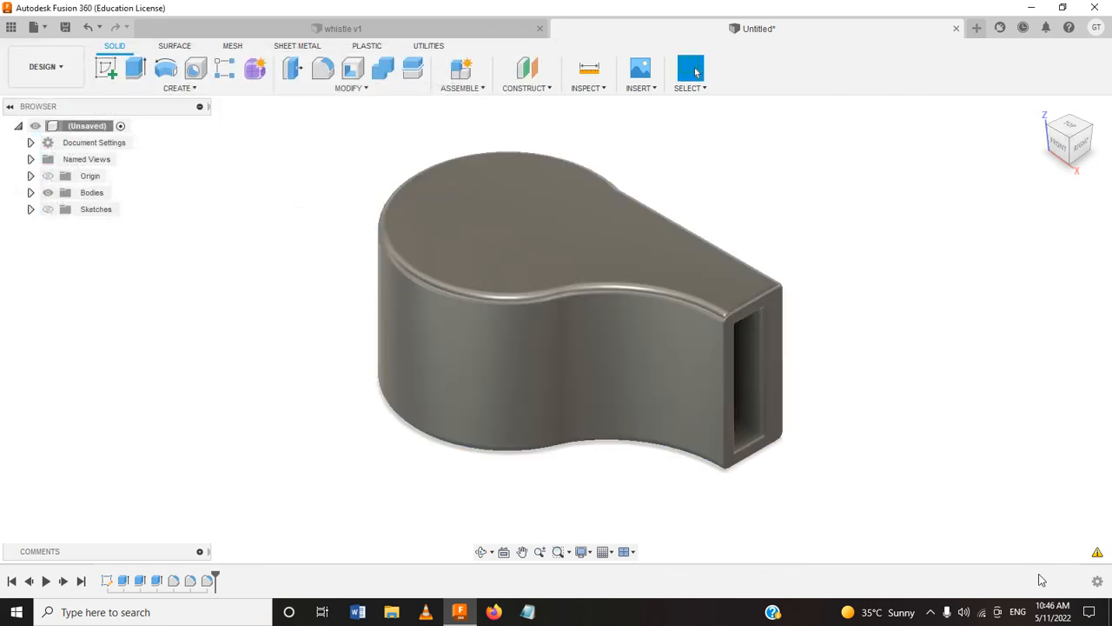